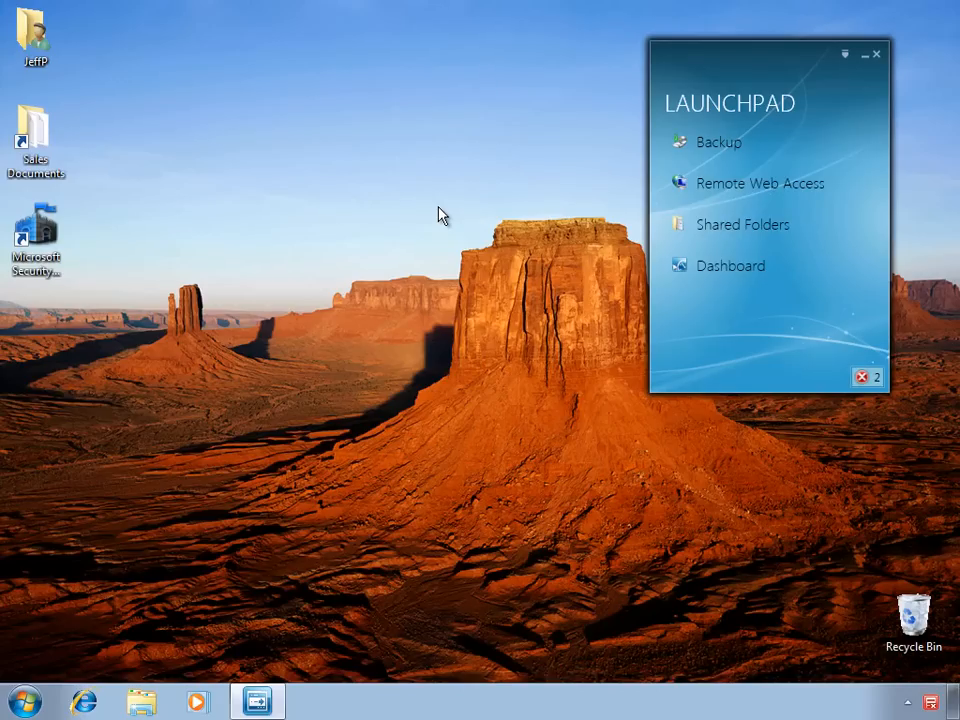
{"action": "mouse_move", "coordinate": [610, 218]}
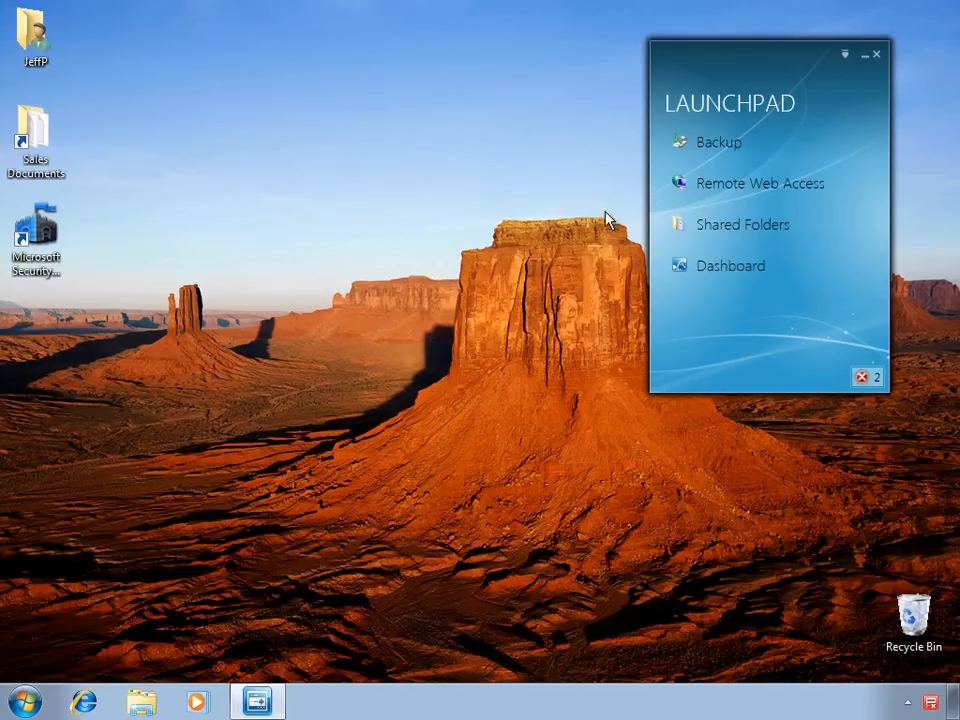
{"action": "mouse_move", "coordinate": [848, 148]}
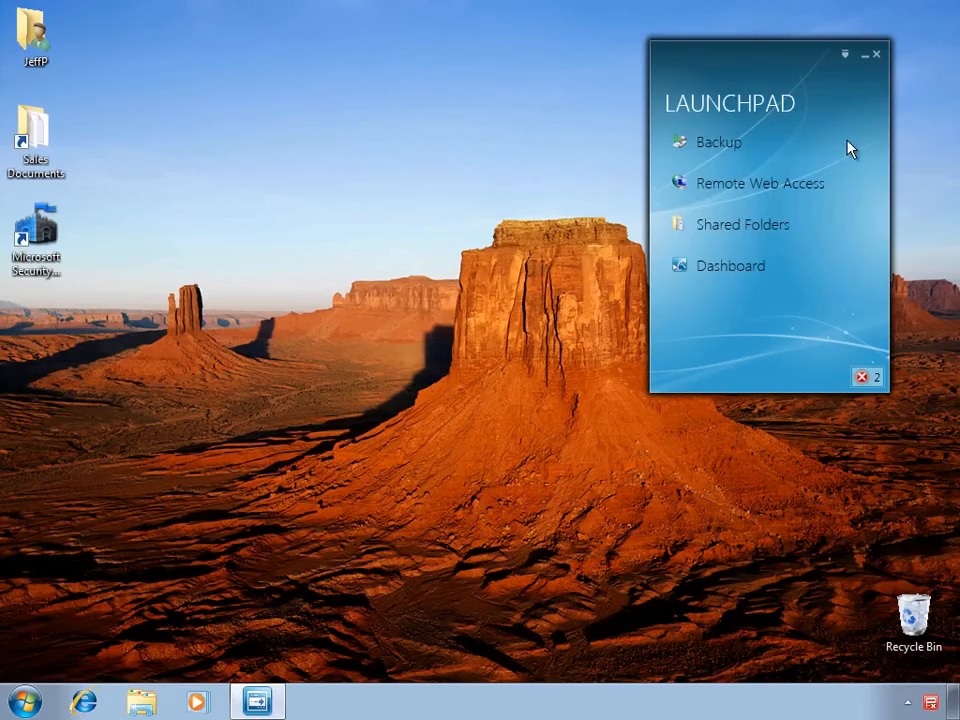
{"action": "mouse_move", "coordinate": [848, 62]}
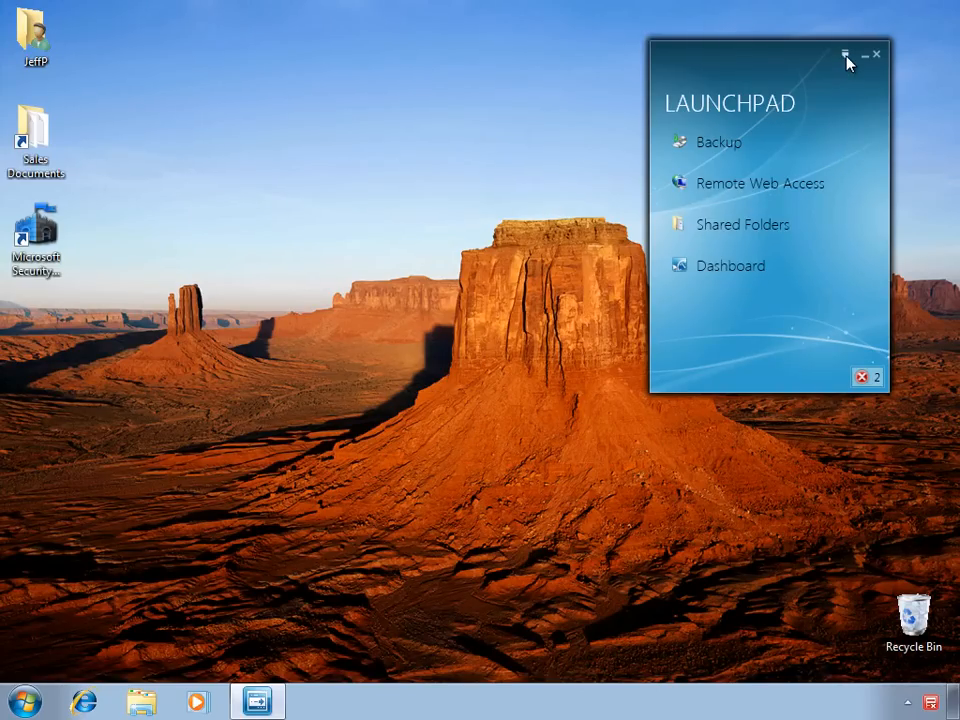
Reach the Launchpad settings from the options menu
{"action": "left_click", "coordinate": [846, 56]}
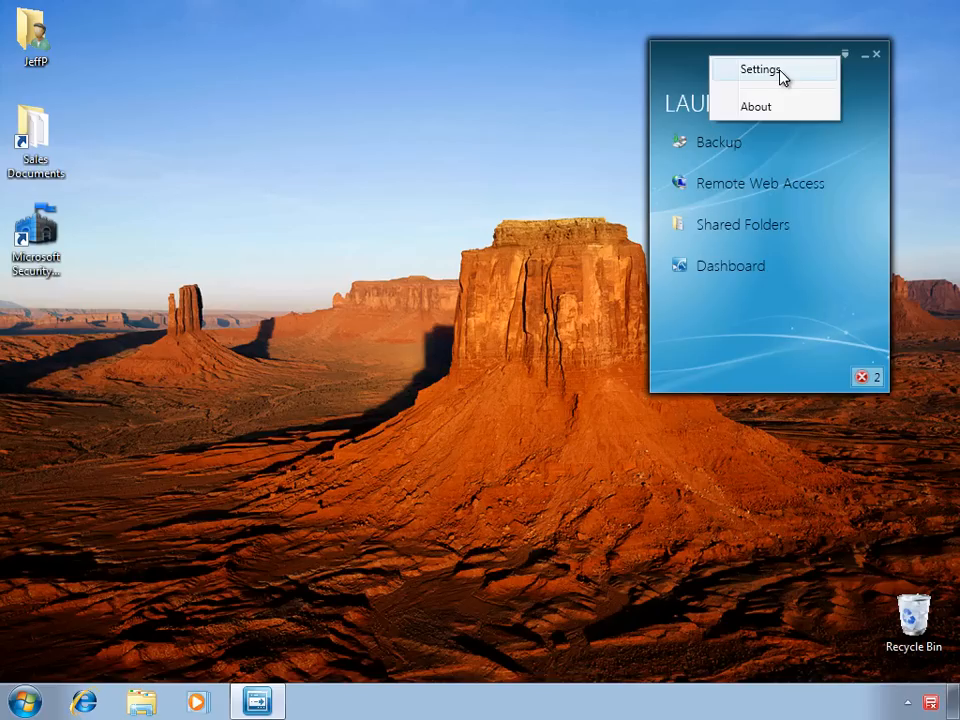
{"action": "left_click", "coordinate": [760, 68]}
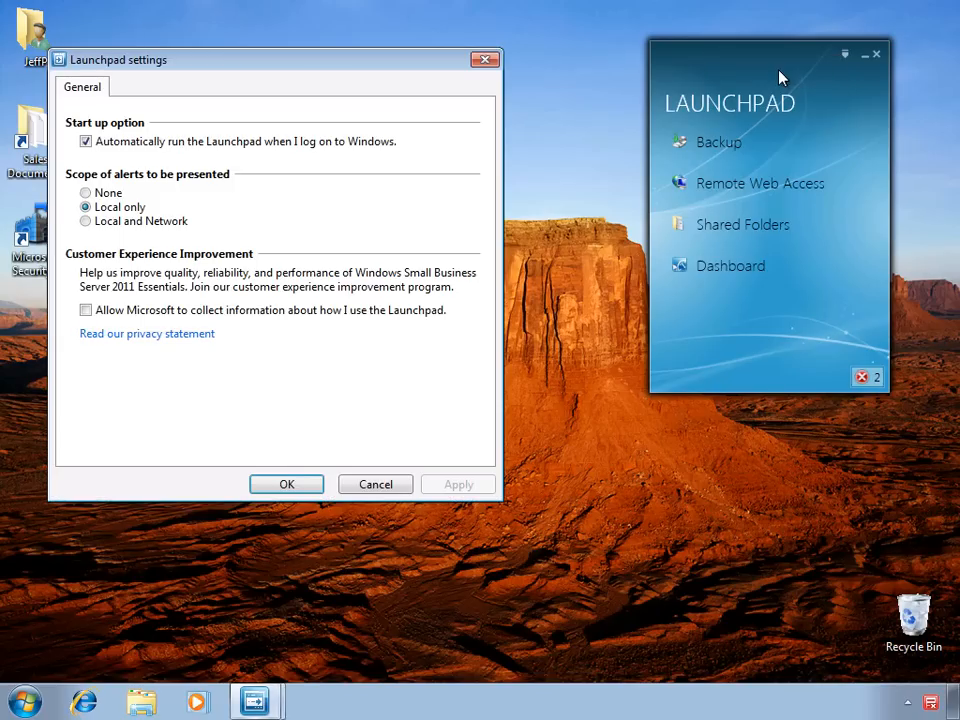
{"action": "mouse_move", "coordinate": [276, 140]}
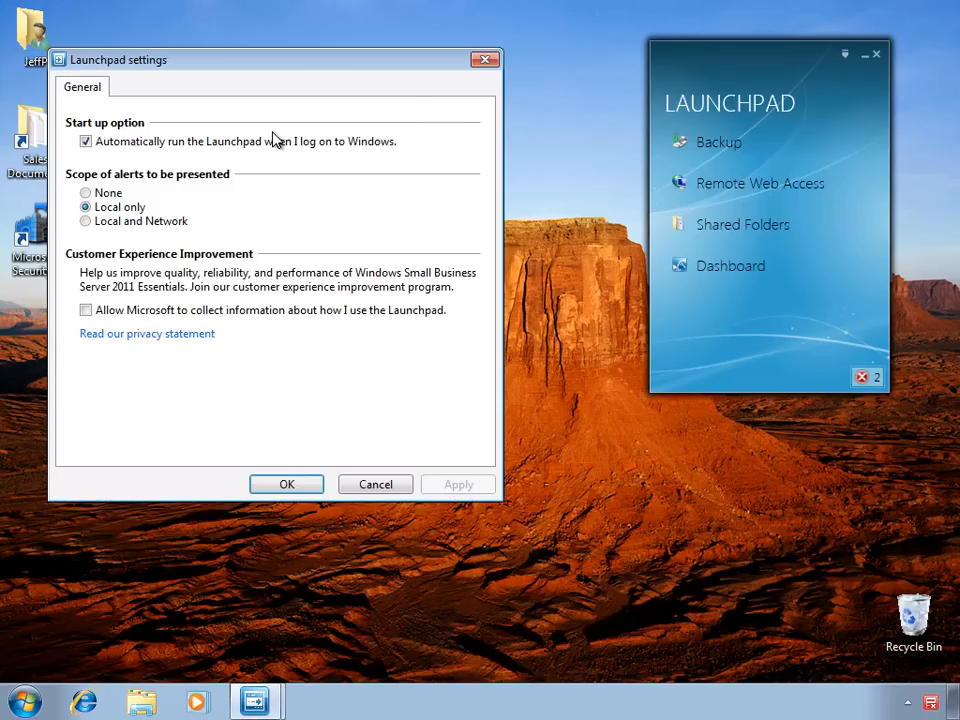
{"action": "mouse_move", "coordinate": [150, 156]}
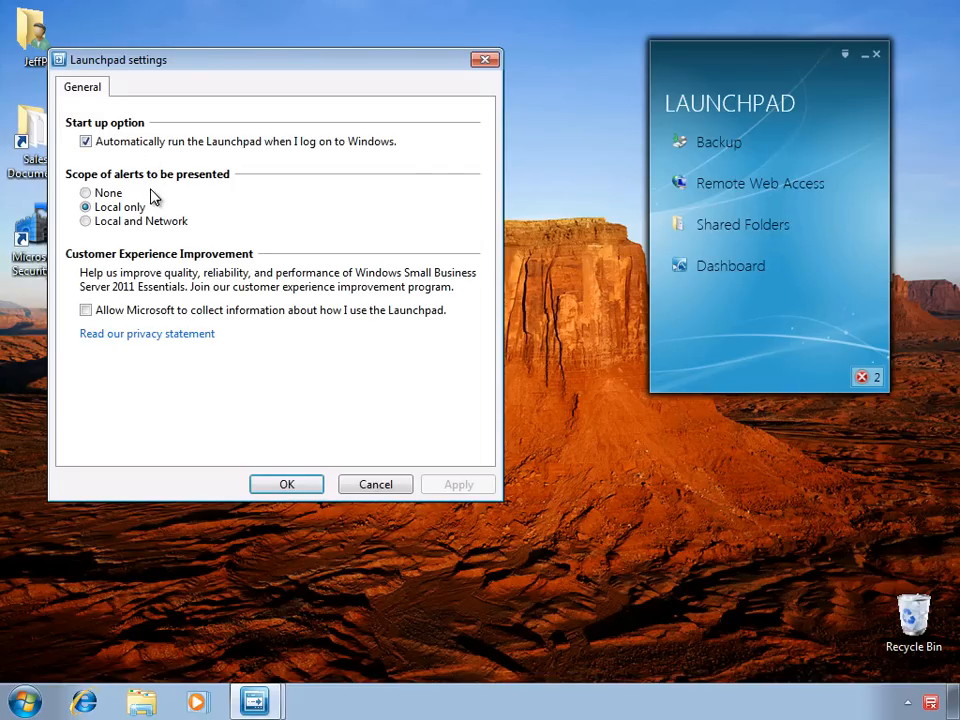
Set the alert scope to Local and Network and close the settings
{"action": "left_click", "coordinate": [84, 192]}
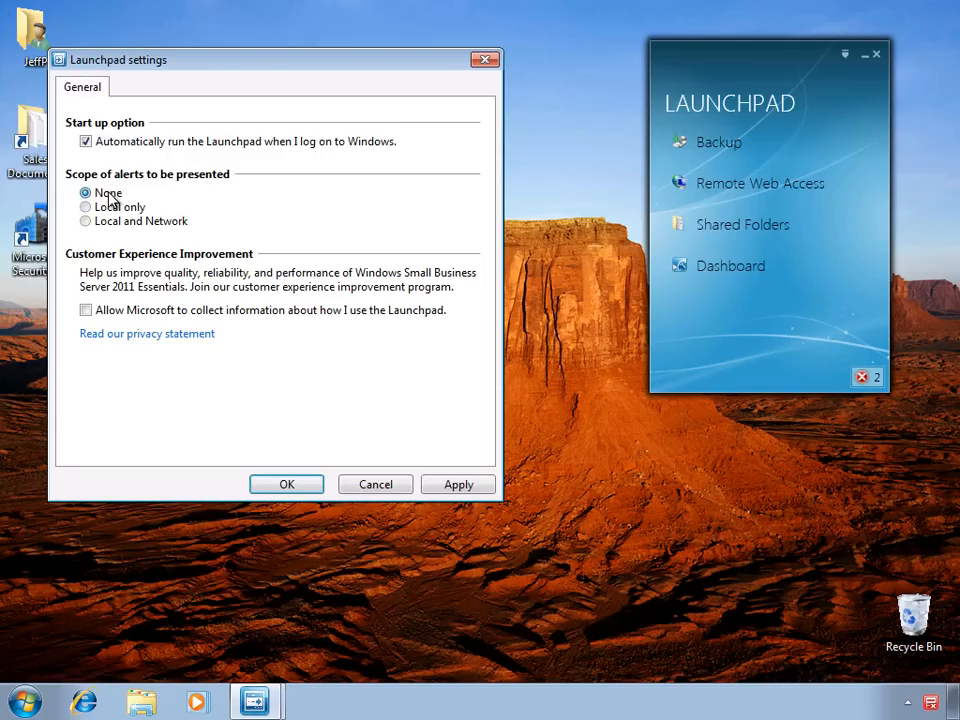
{"action": "left_click", "coordinate": [84, 206]}
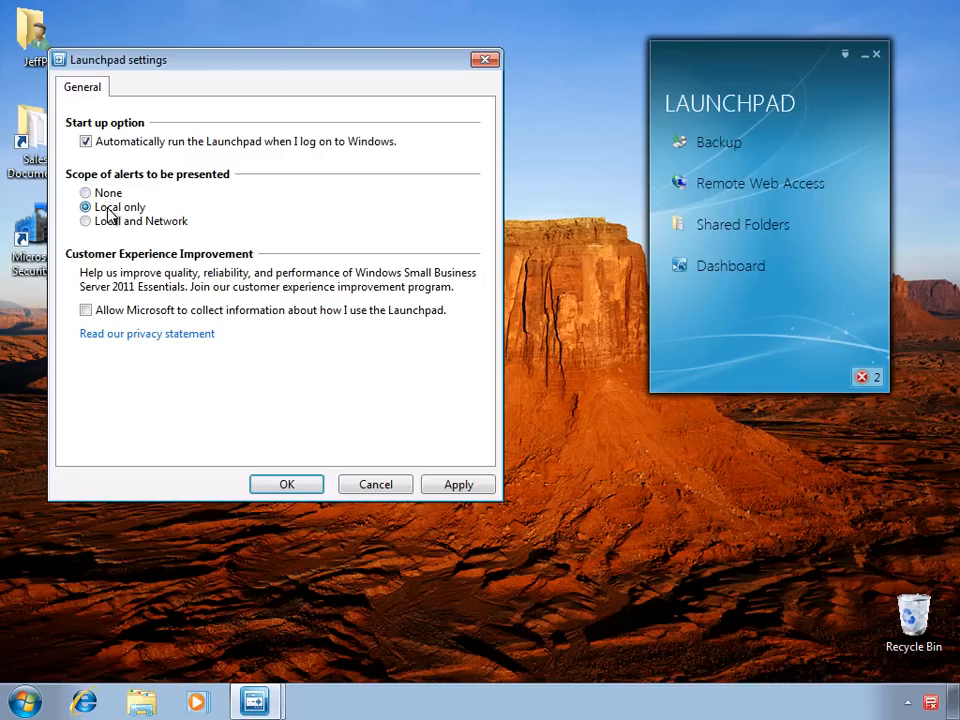
{"action": "mouse_move", "coordinate": [152, 206]}
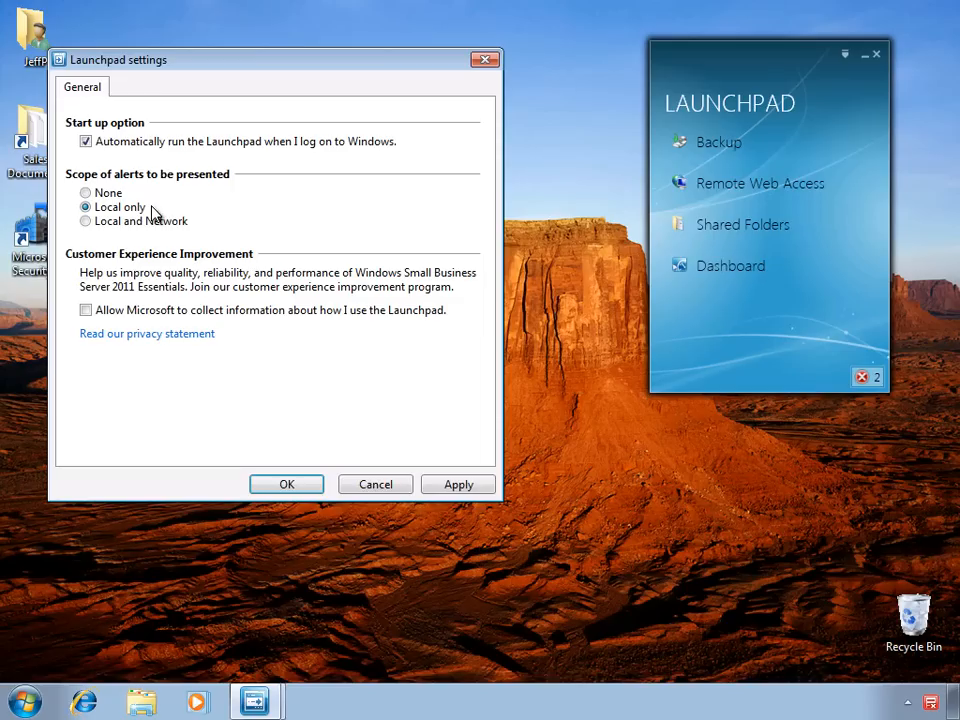
{"action": "left_click", "coordinate": [84, 220]}
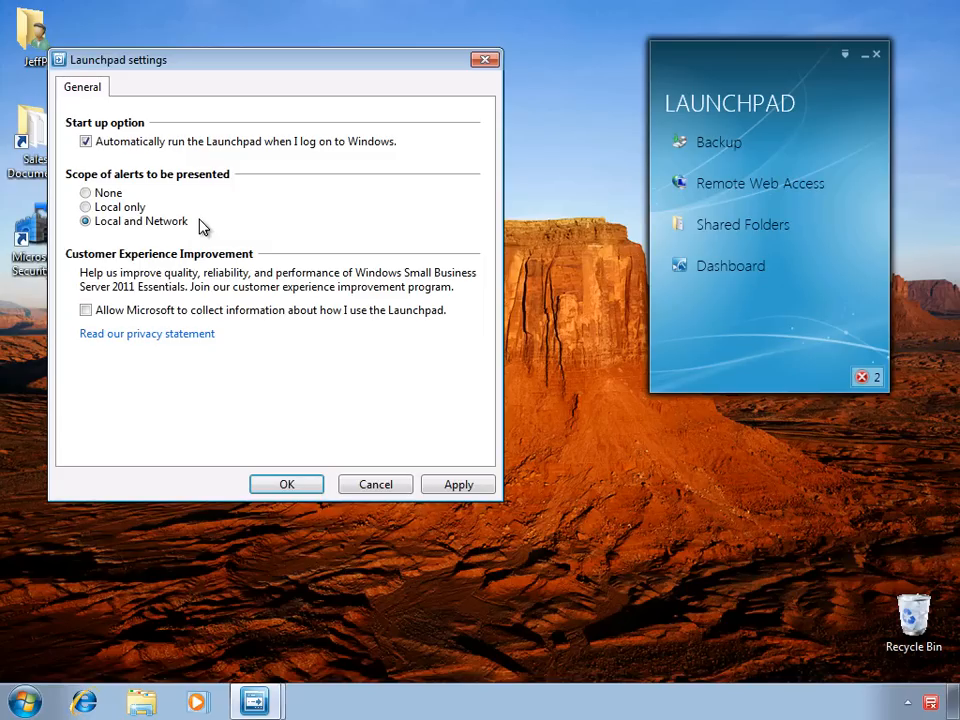
{"action": "mouse_move", "coordinate": [192, 236]}
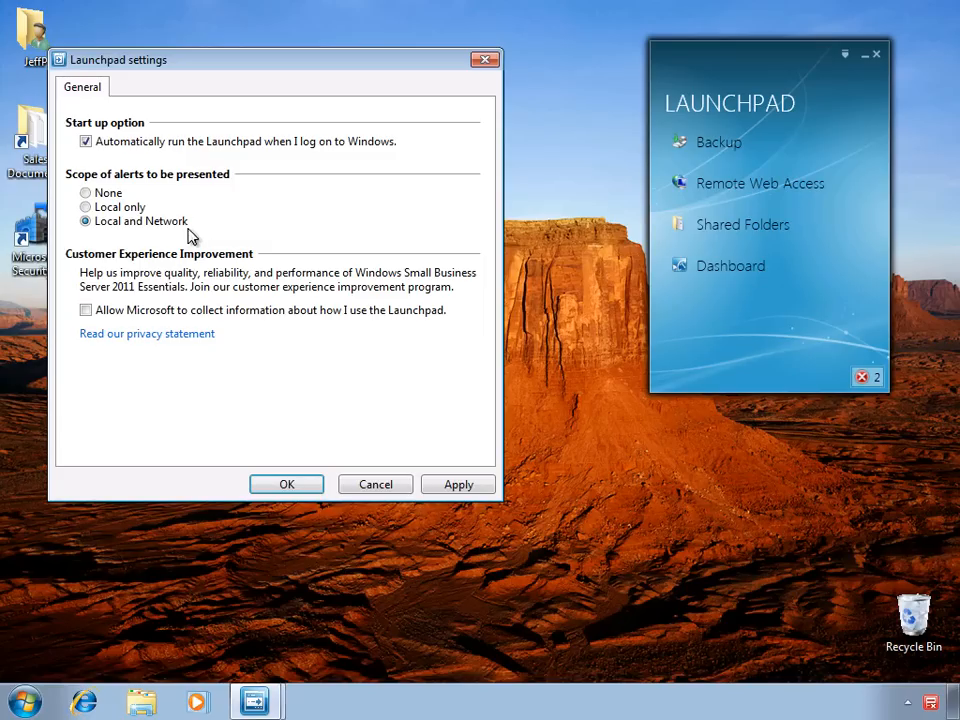
{"action": "left_click", "coordinate": [84, 310]}
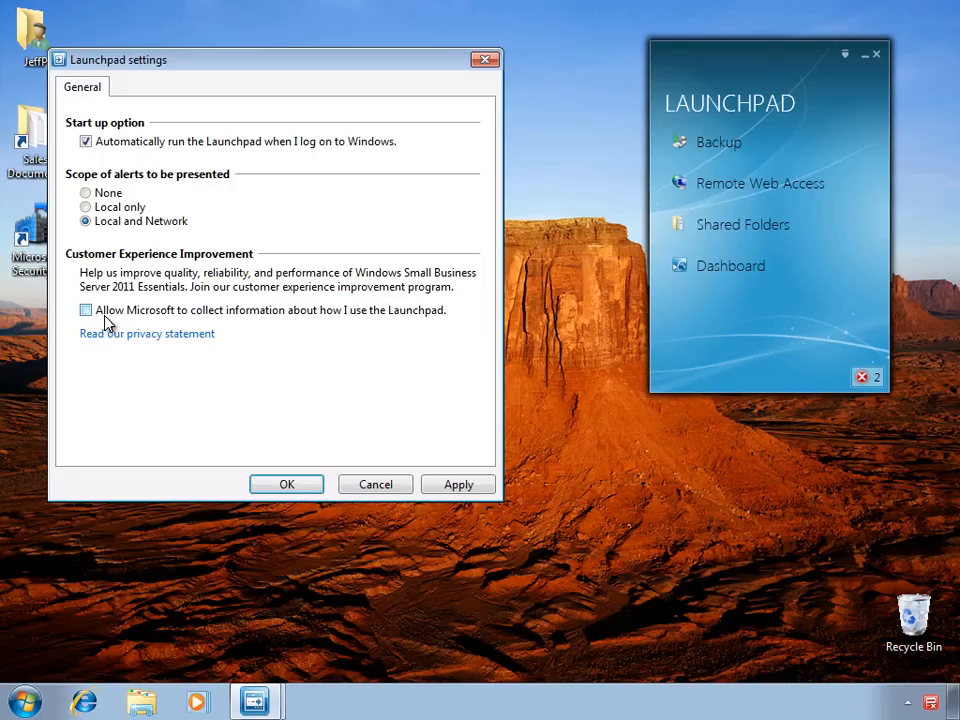
{"action": "left_click", "coordinate": [84, 310]}
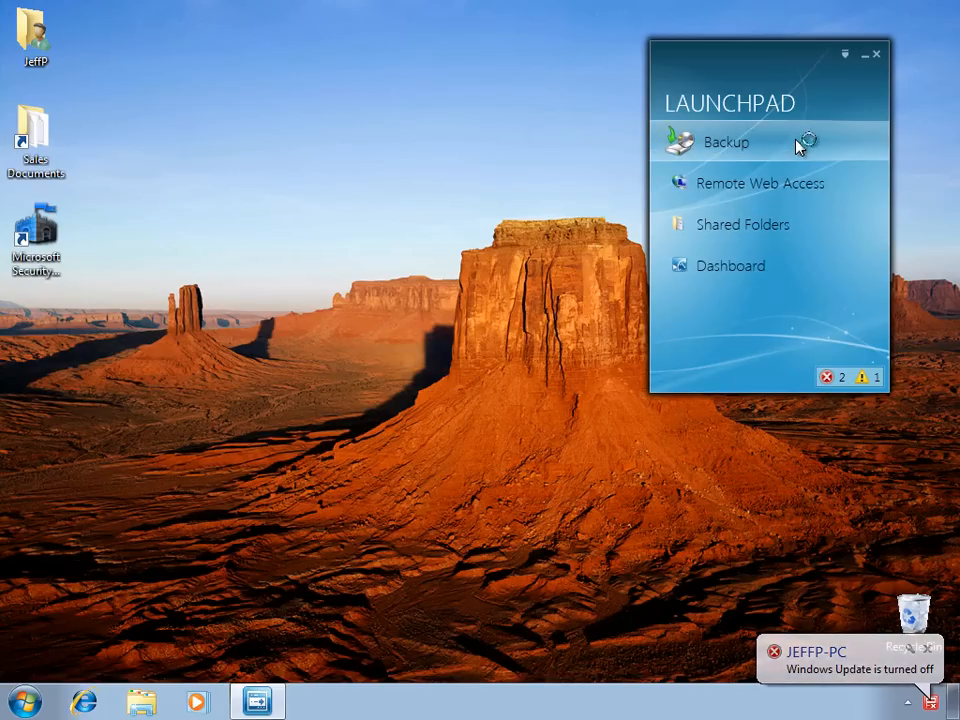
{"action": "left_click", "coordinate": [724, 142]}
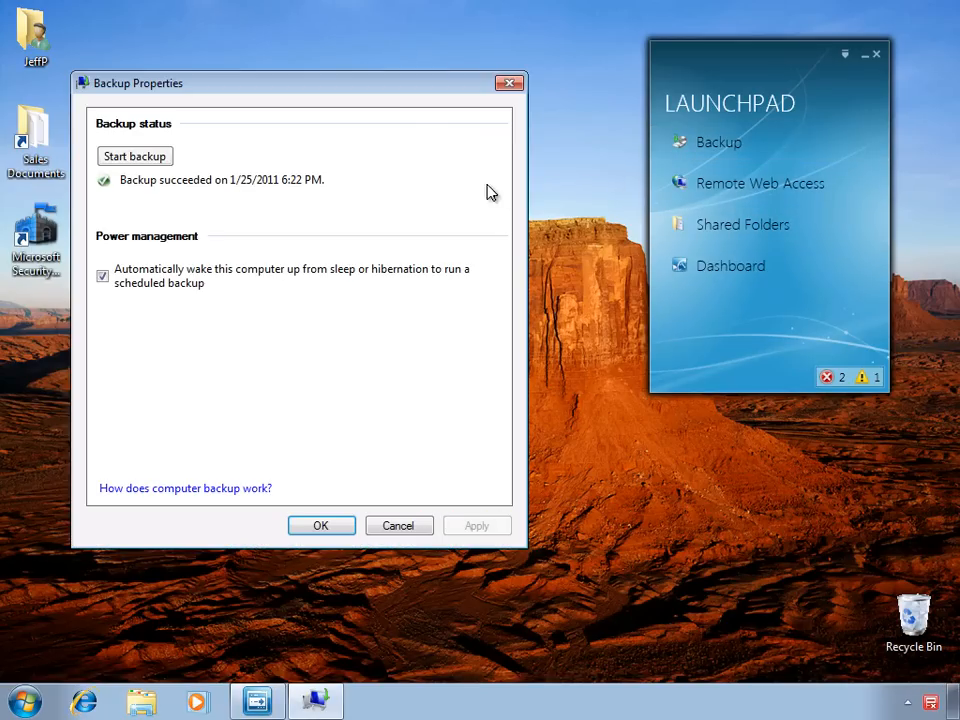
{"action": "mouse_move", "coordinate": [248, 160]}
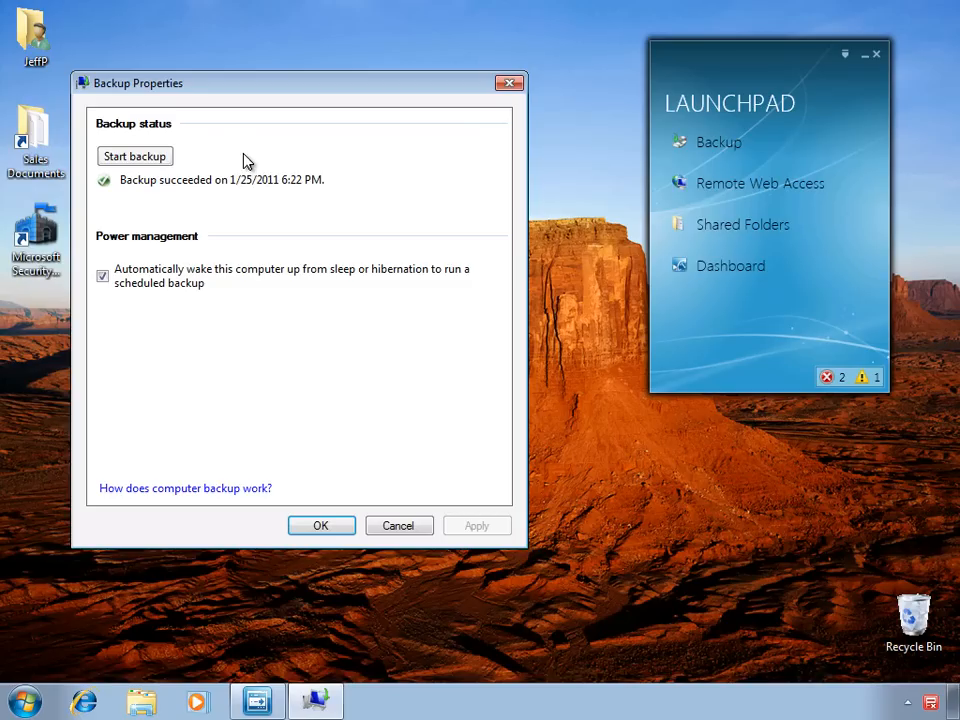
{"action": "mouse_move", "coordinate": [250, 204]}
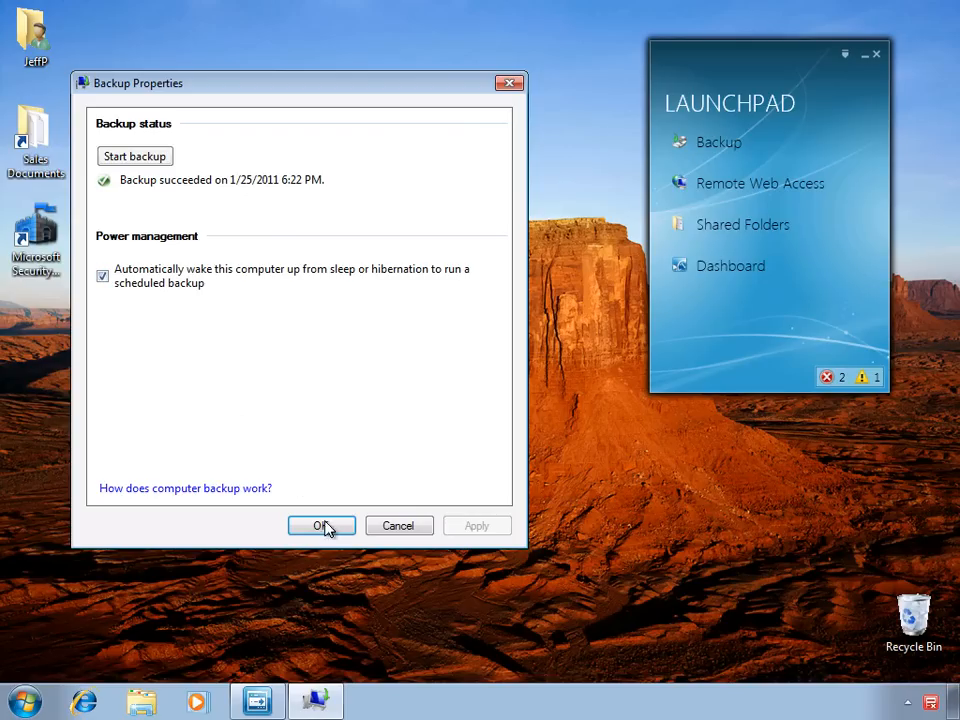
{"action": "left_click", "coordinate": [320, 524]}
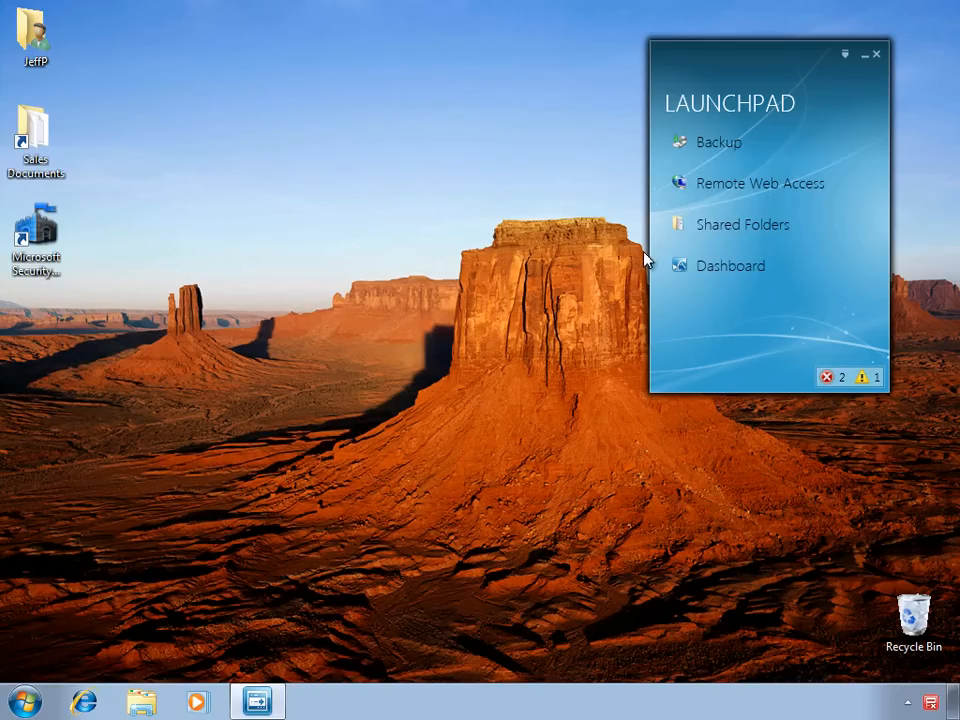
{"action": "mouse_move", "coordinate": [750, 188]}
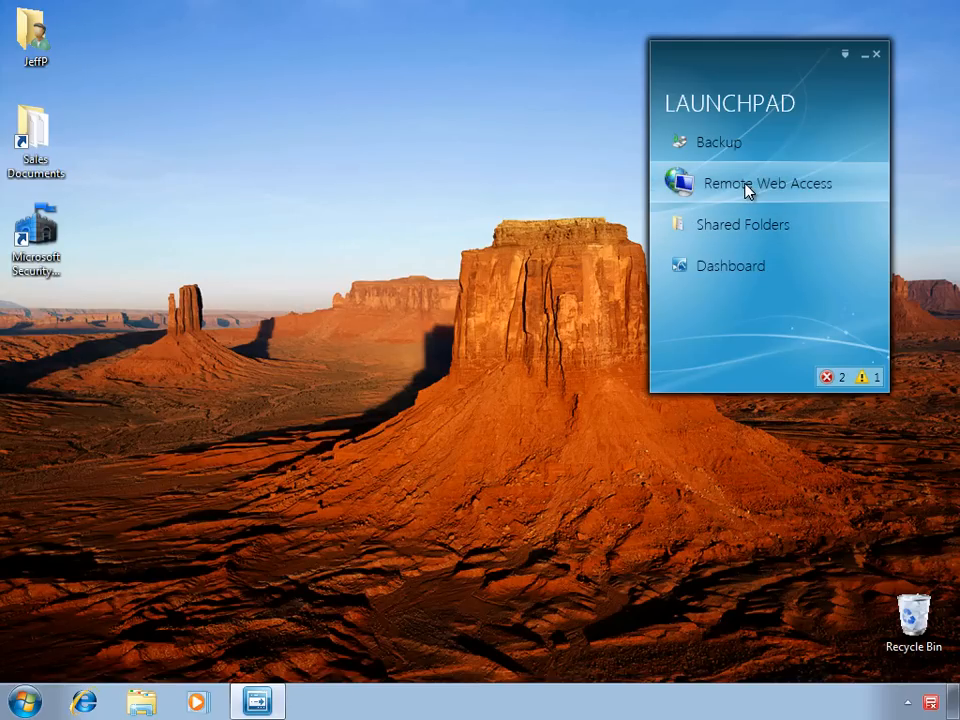
{"action": "left_click", "coordinate": [768, 184]}
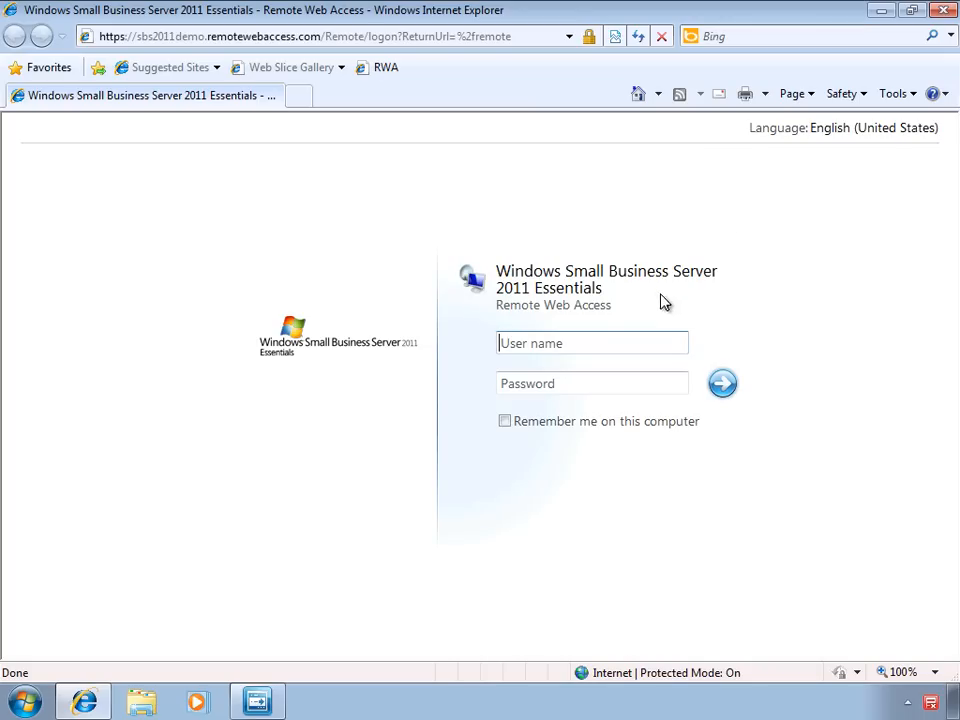
{"action": "left_click", "coordinate": [592, 342]}
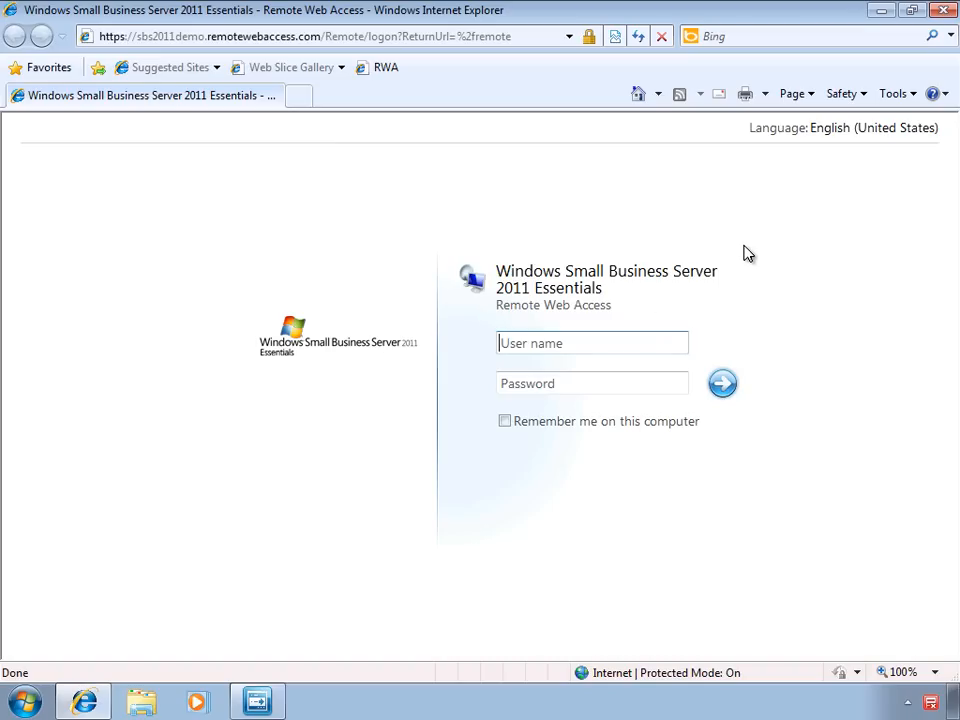
{"action": "mouse_move", "coordinate": [800, 218]}
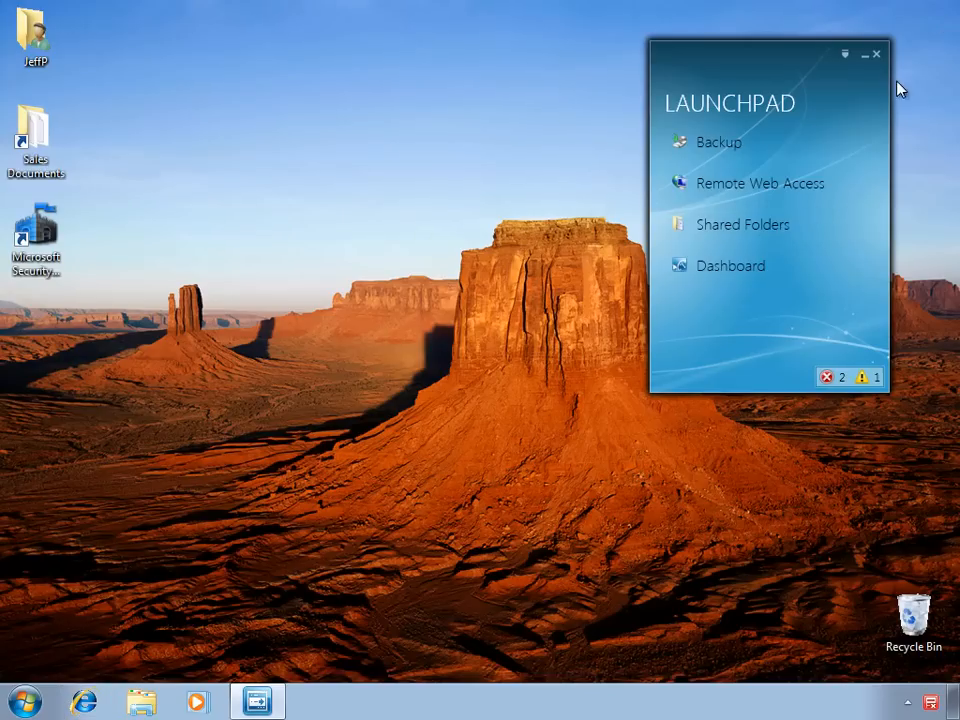
{"action": "mouse_move", "coordinate": [750, 224]}
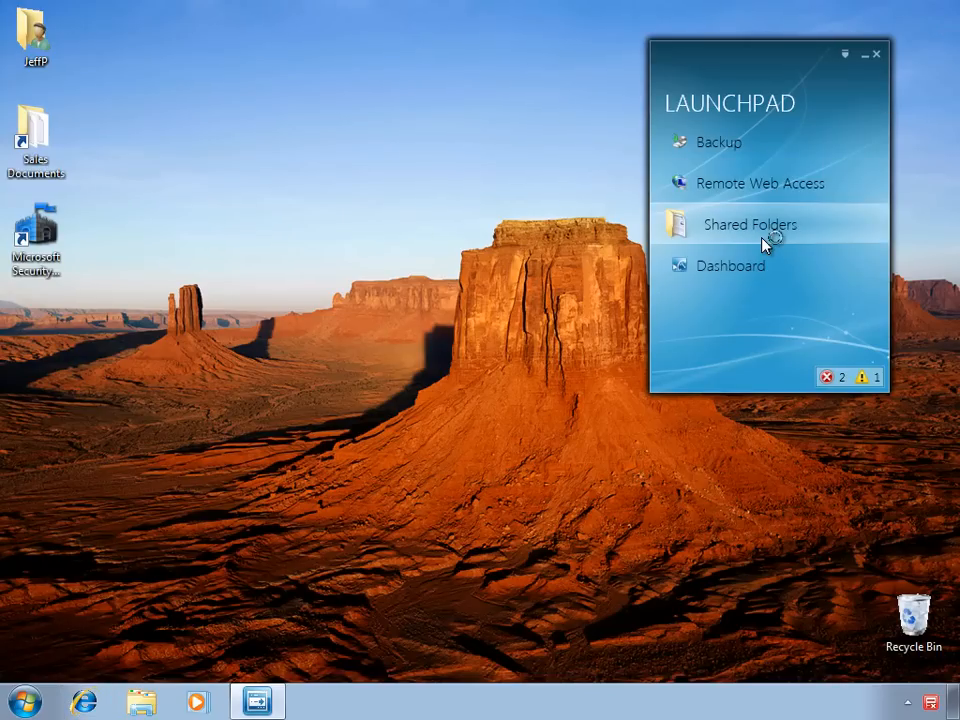
{"action": "left_click", "coordinate": [750, 224]}
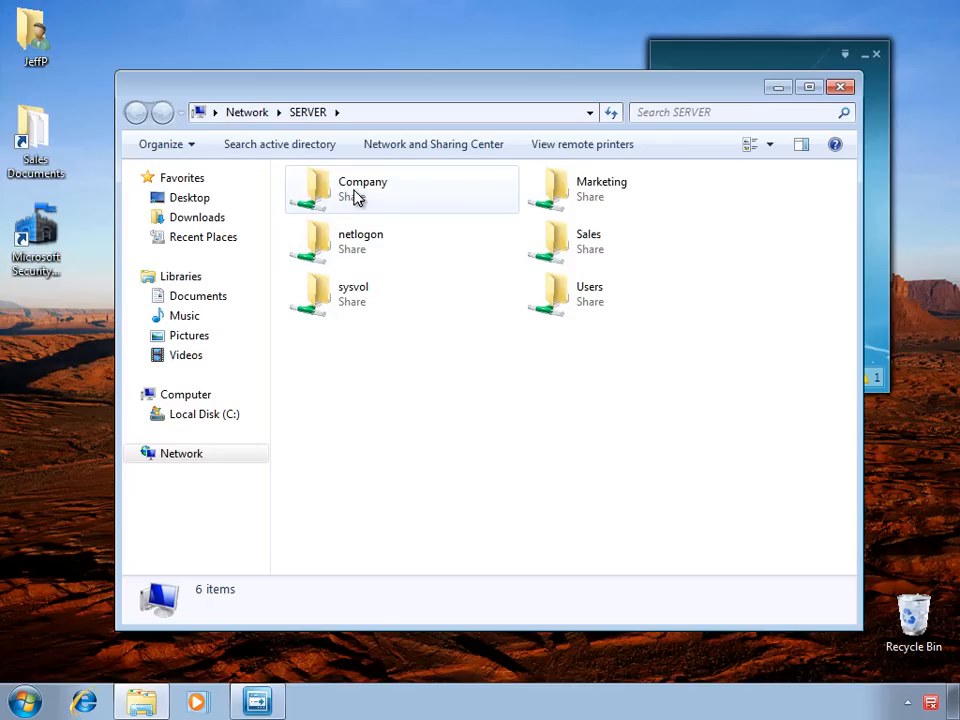
{"action": "double_click", "coordinate": [362, 188]}
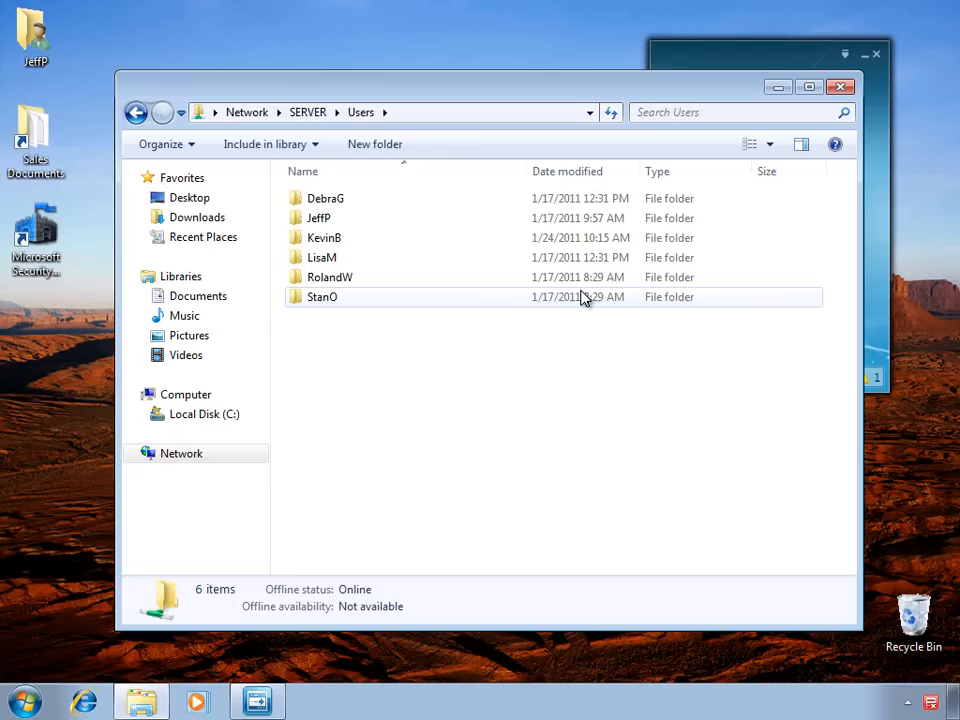
{"action": "mouse_move", "coordinate": [360, 236]}
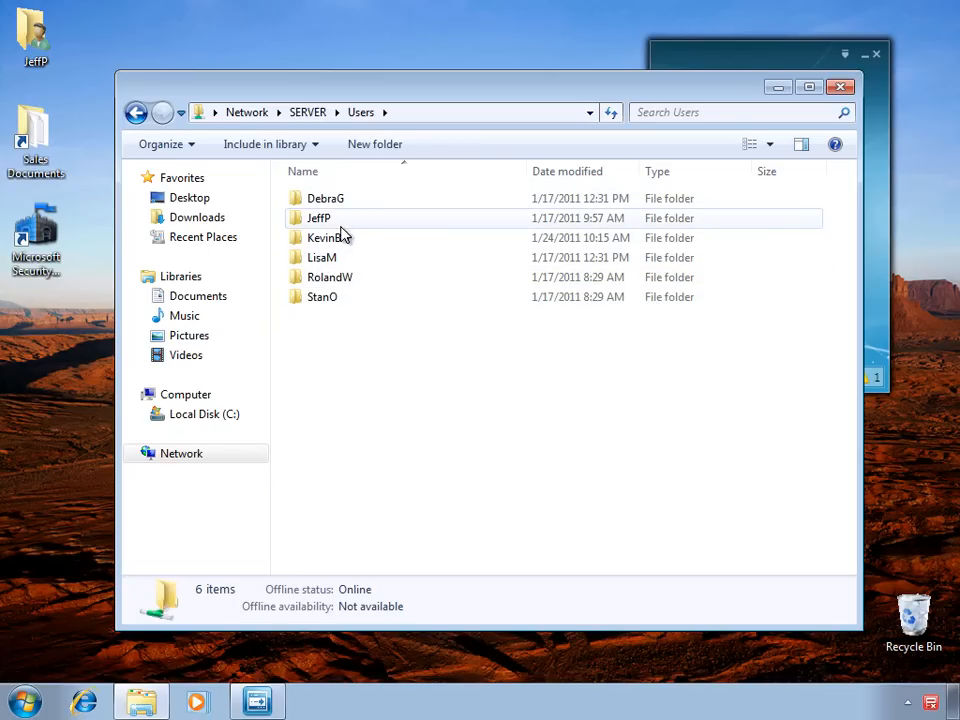
{"action": "mouse_move", "coordinate": [336, 284]}
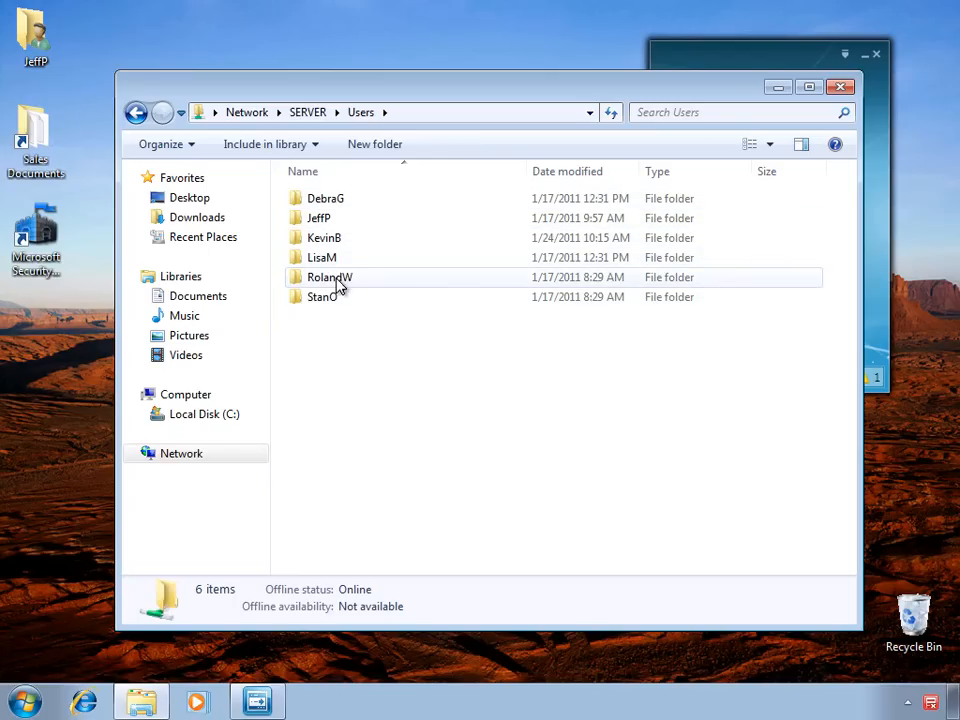
{"action": "double_click", "coordinate": [318, 216]}
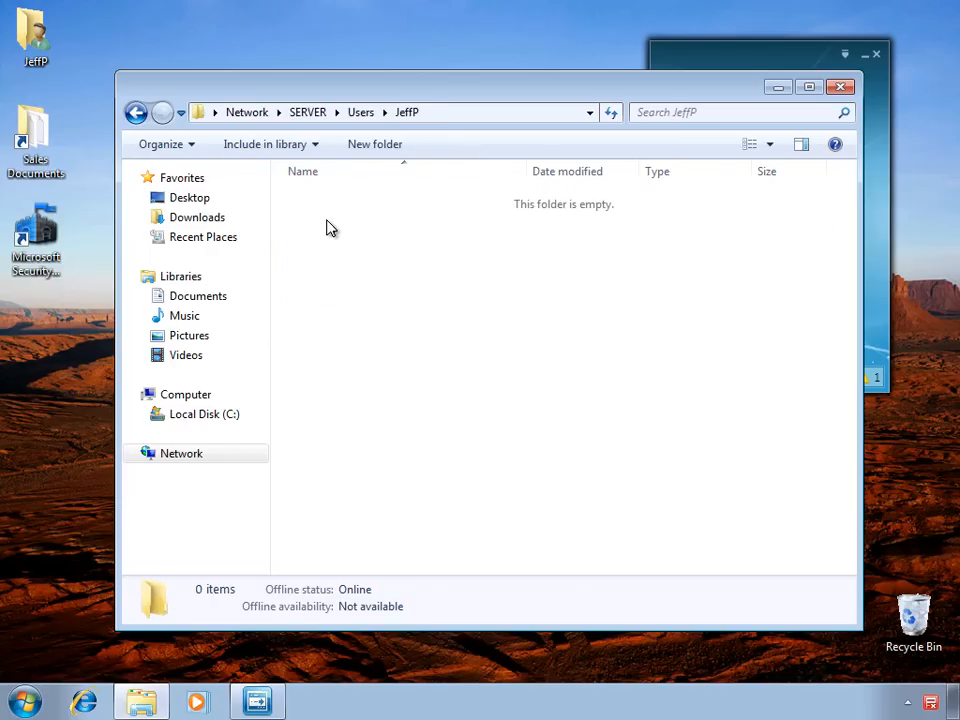
{"action": "left_click", "coordinate": [308, 112]}
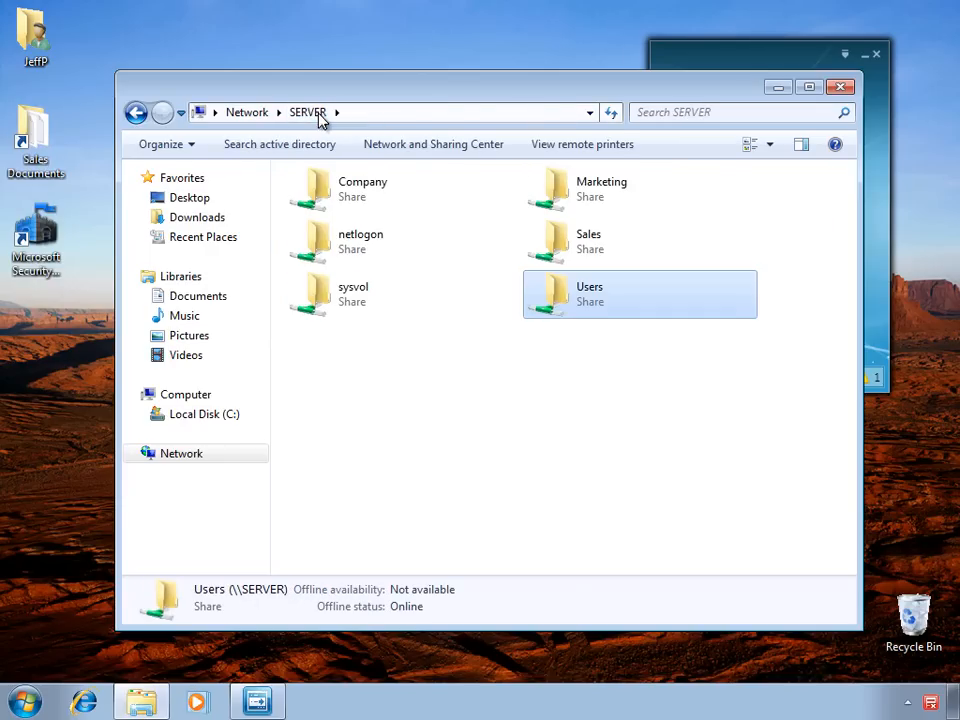
{"action": "mouse_move", "coordinate": [548, 188]}
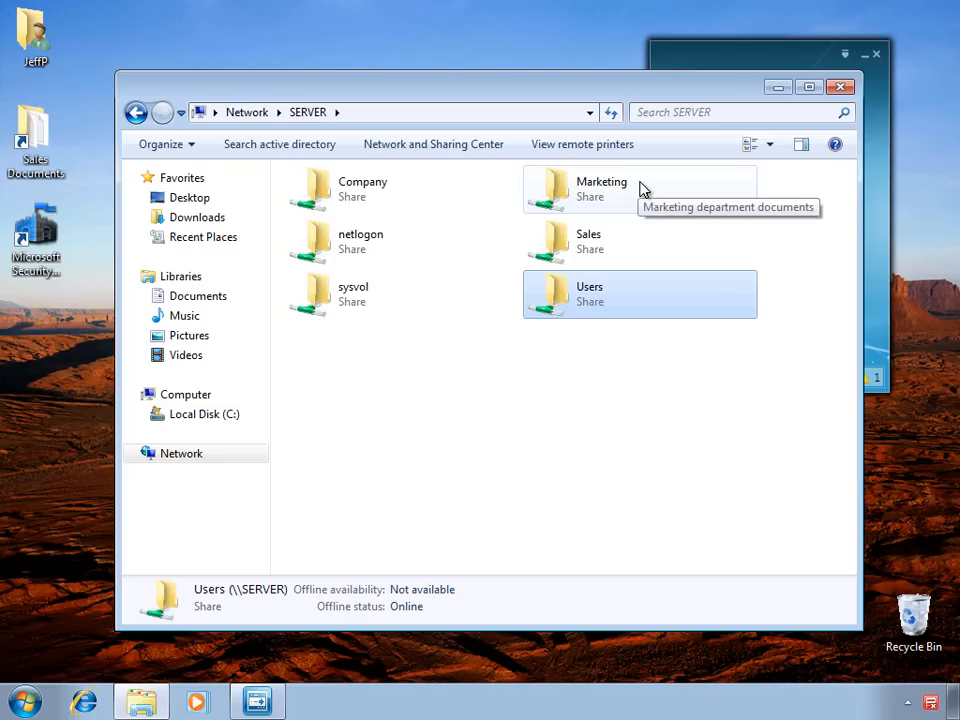
{"action": "mouse_move", "coordinate": [636, 244]}
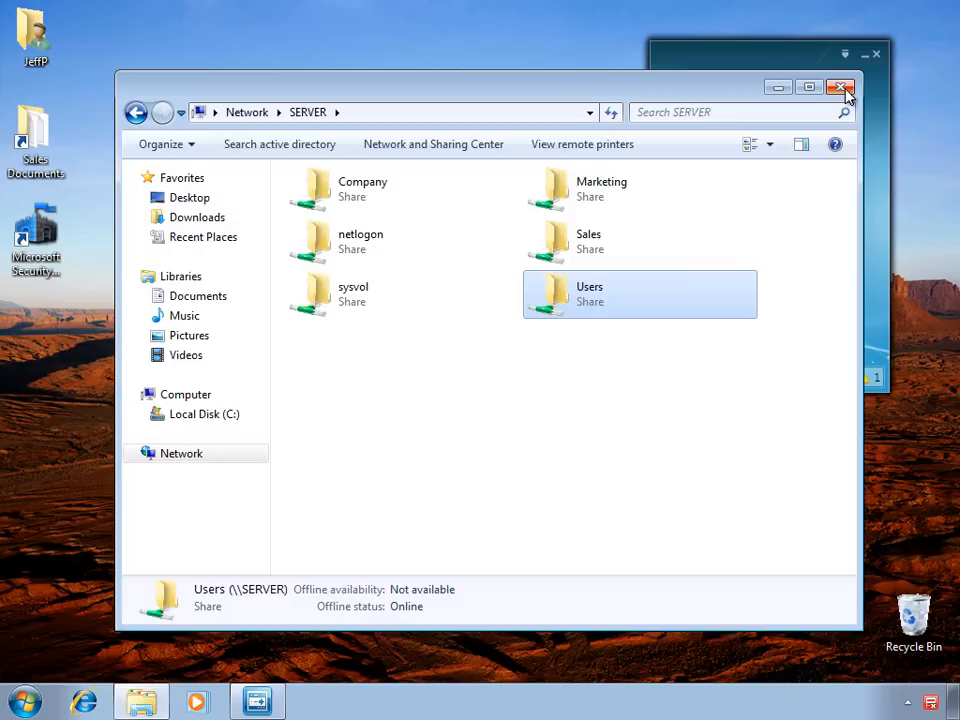
Close Explorer and fill the Dashboard sign-in with user name 'ro' and a password
{"action": "left_click", "coordinate": [844, 88]}
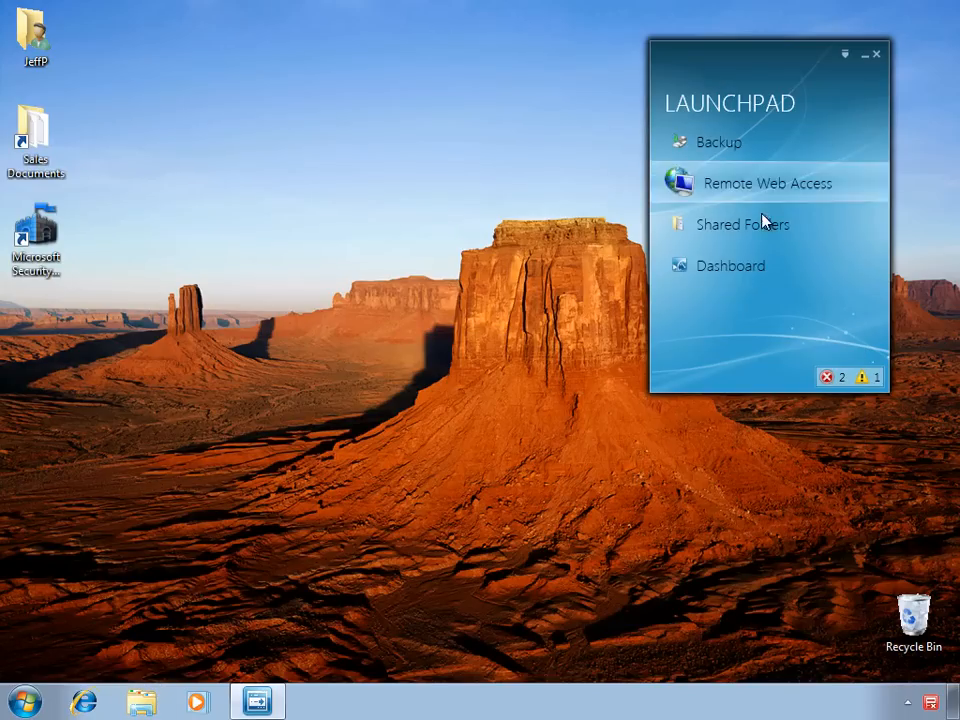
{"action": "mouse_move", "coordinate": [730, 264]}
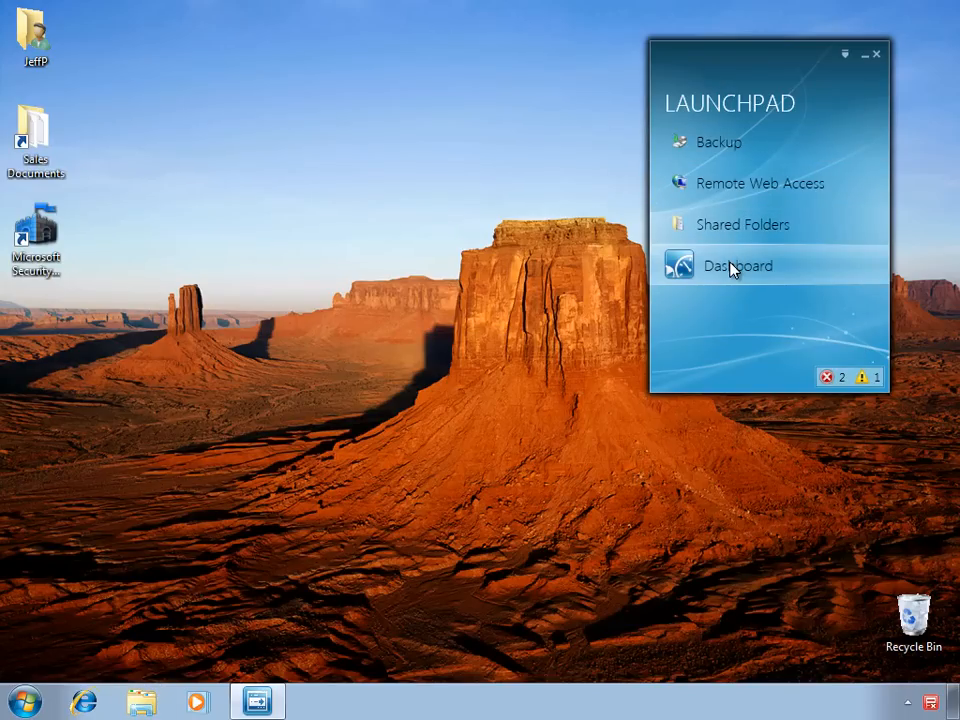
{"action": "left_click", "coordinate": [738, 264]}
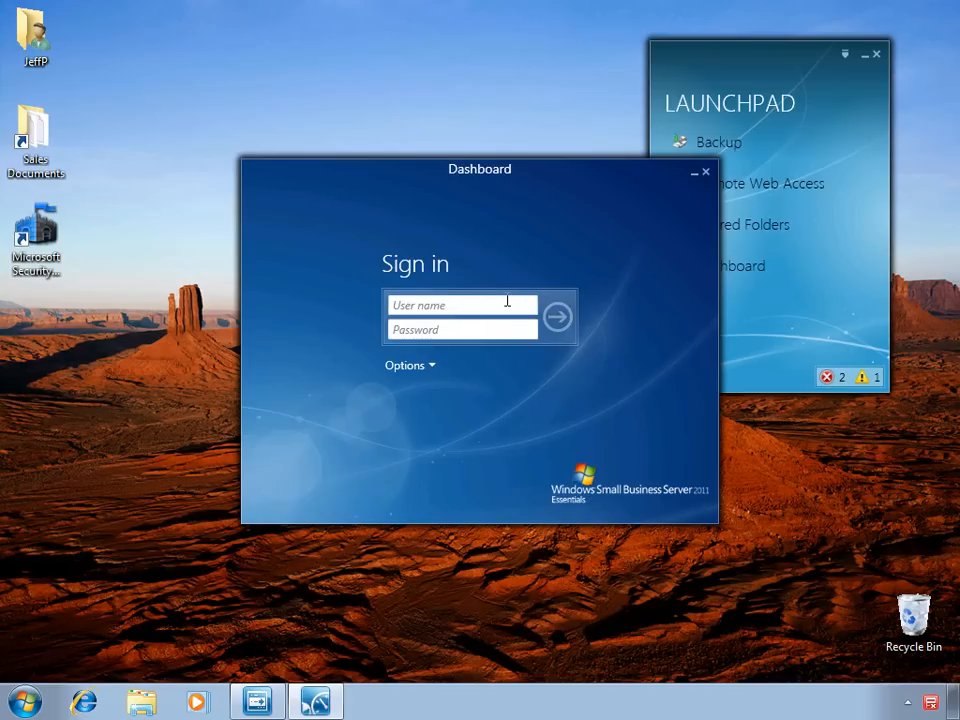
{"action": "left_click", "coordinate": [462, 304]}
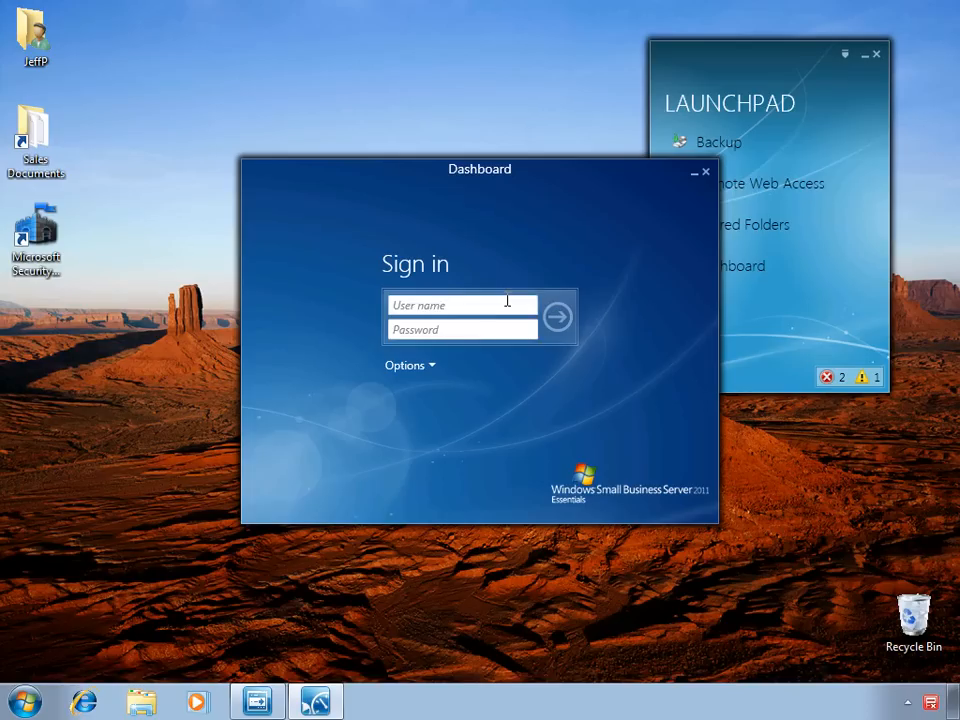
{"action": "type", "text": "rolandw"}
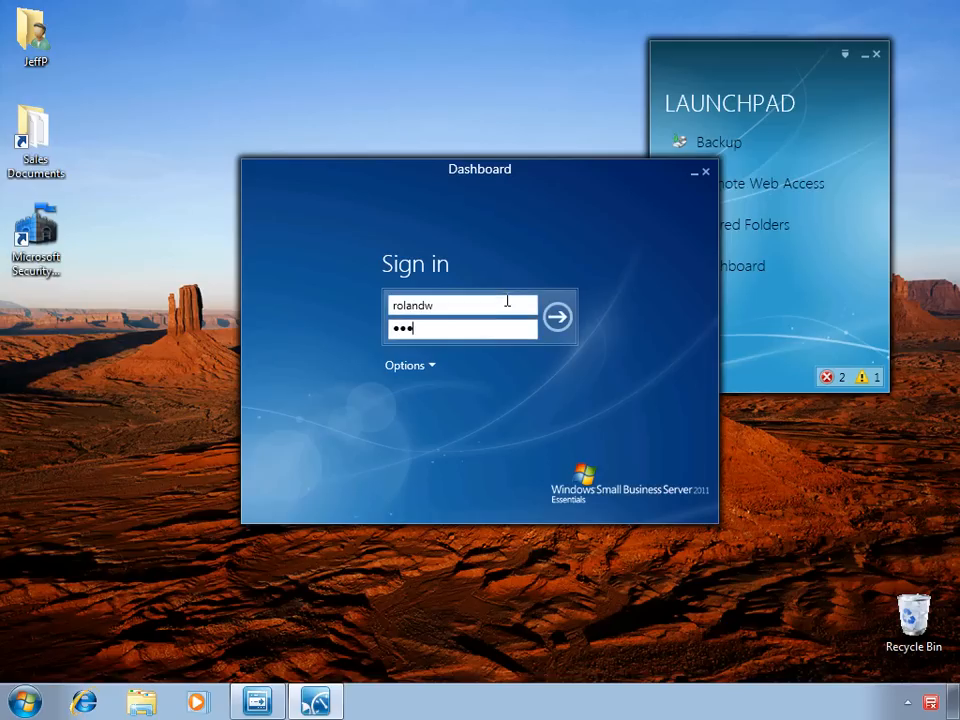
Submit the Dashboard sign-in so its splash screen starts loading
{"action": "left_click", "coordinate": [556, 316]}
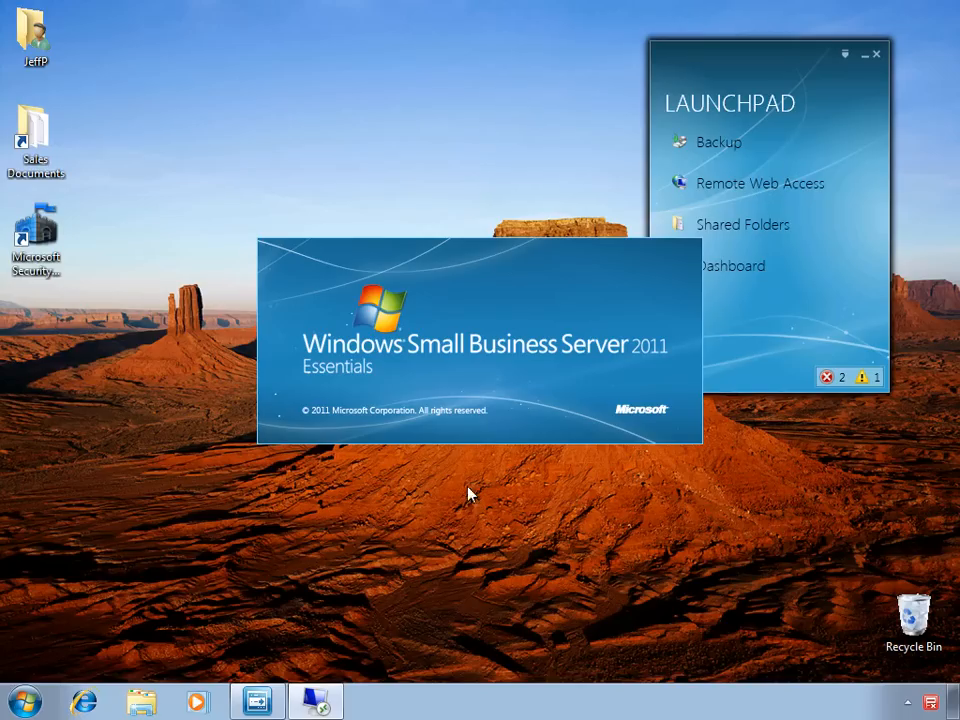
{"action": "mouse_move", "coordinate": [356, 716]}
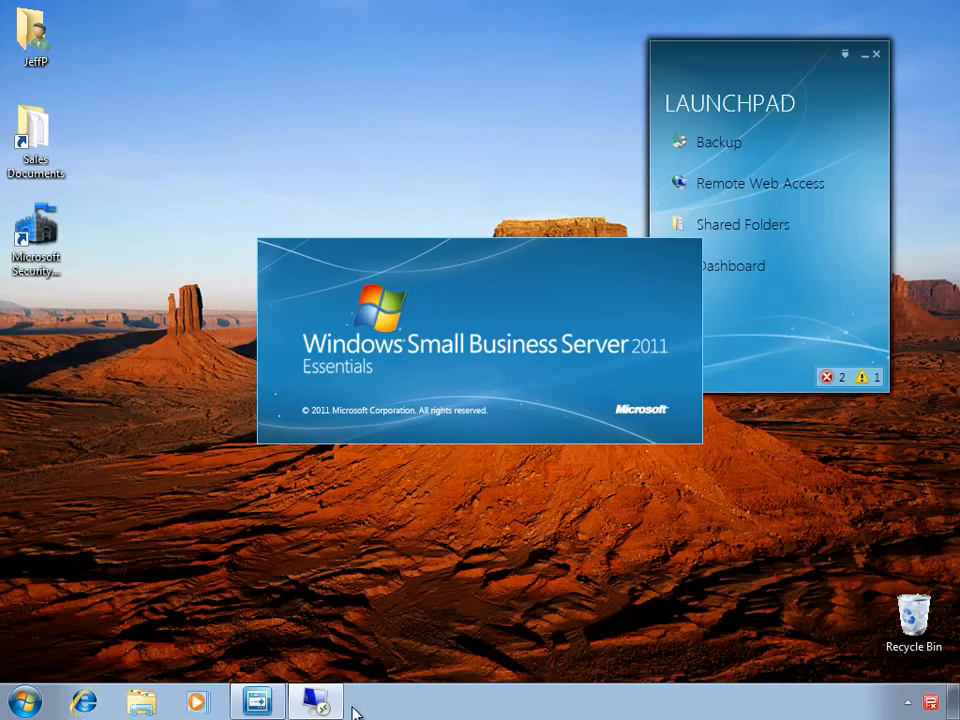
{"action": "mouse_move", "coordinate": [316, 700]}
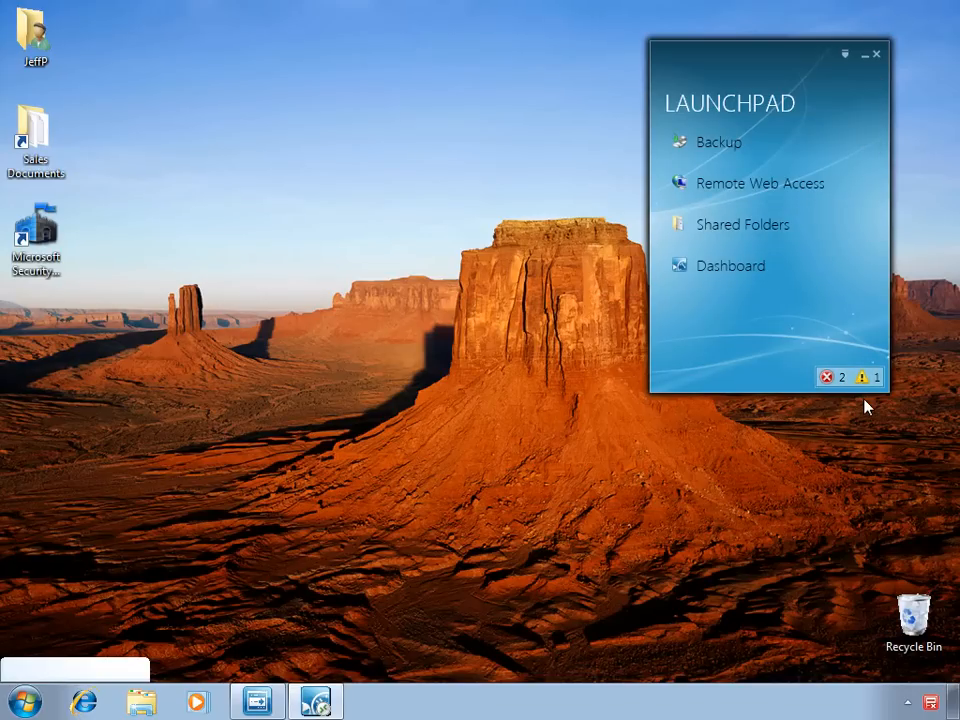
{"action": "left_click", "coordinate": [860, 376]}
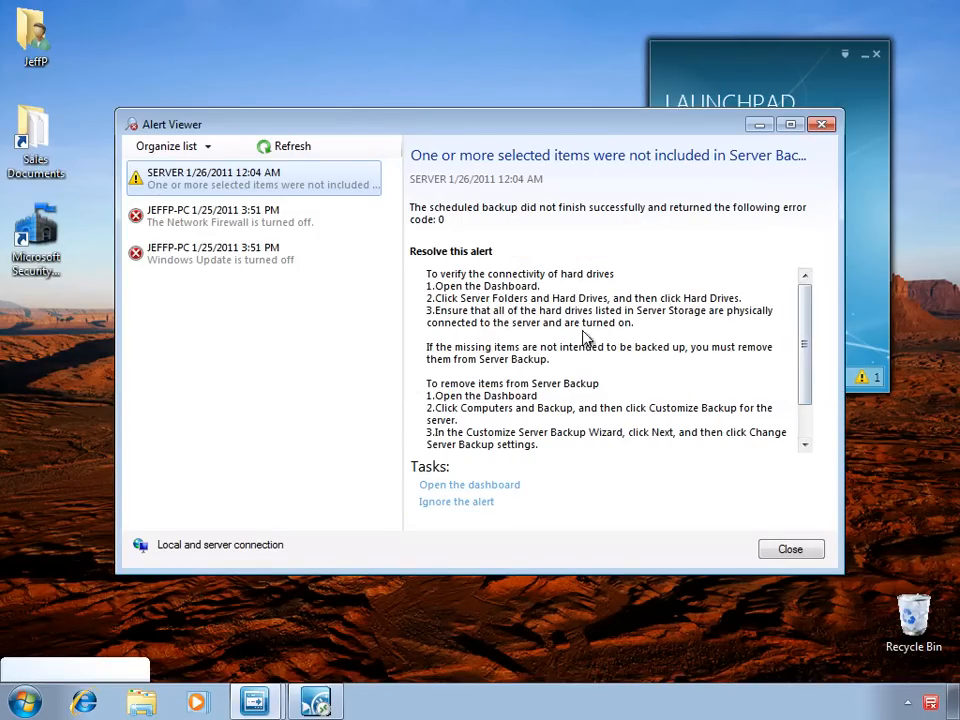
{"action": "mouse_move", "coordinate": [230, 204]}
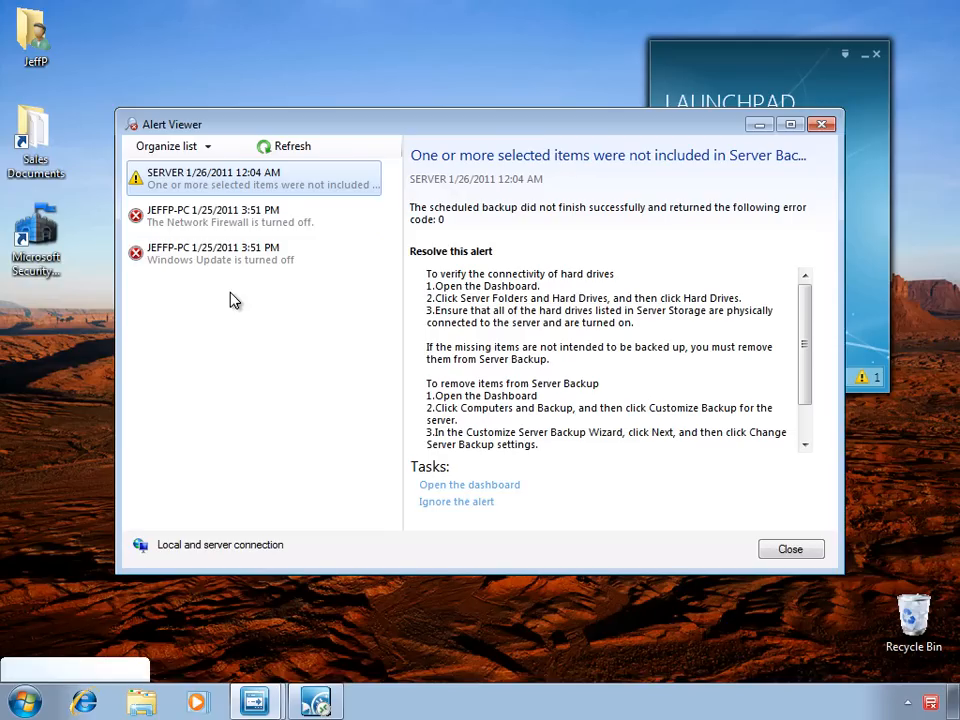
{"action": "left_click", "coordinate": [170, 146]}
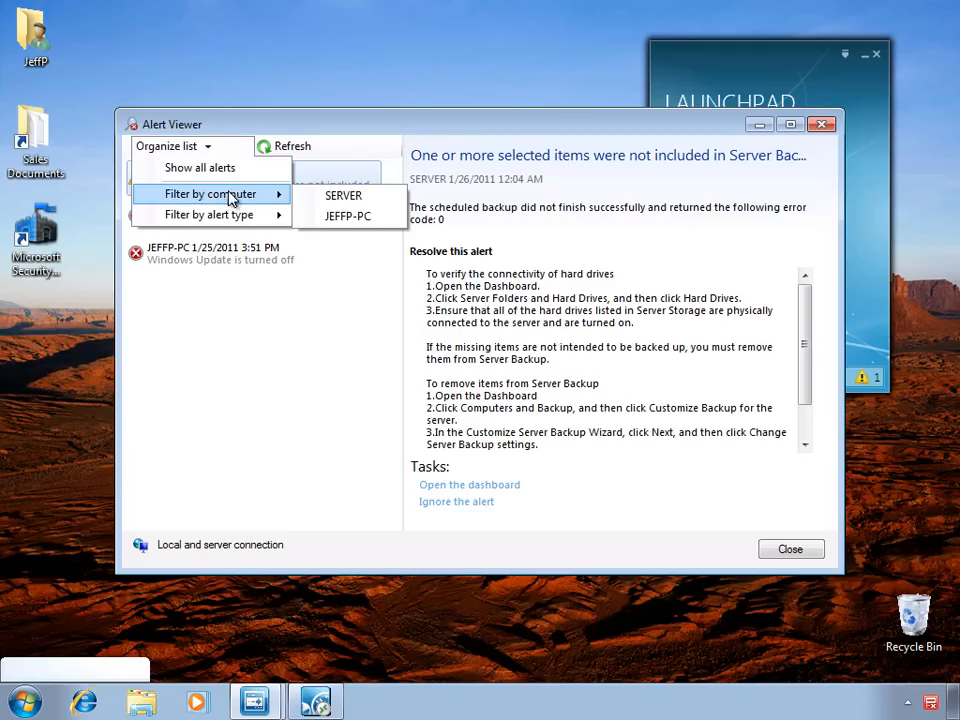
{"action": "left_click", "coordinate": [348, 216]}
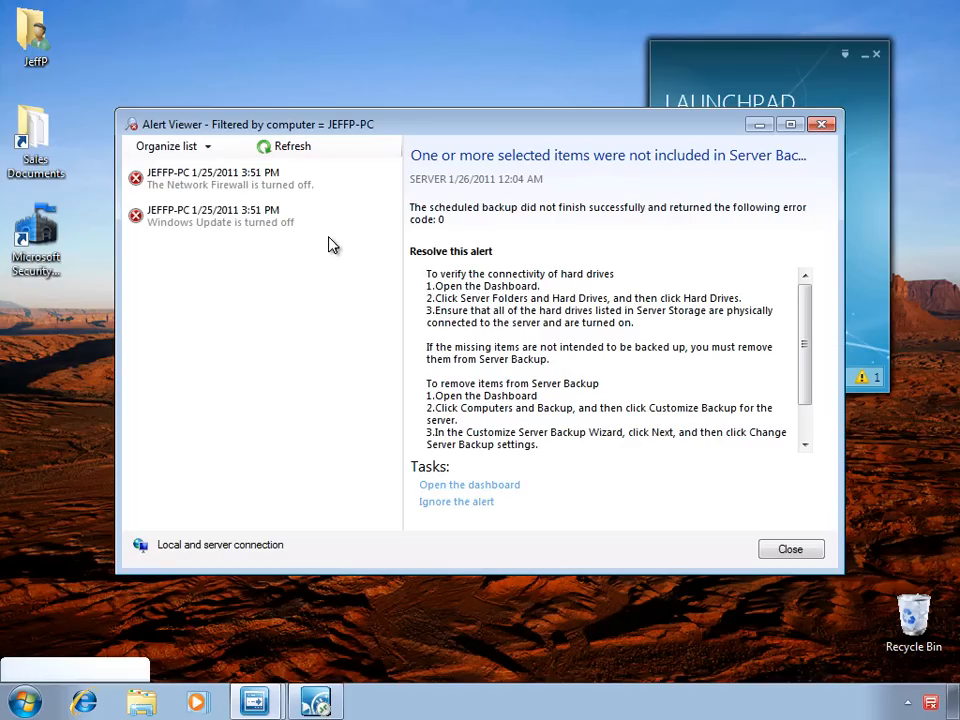
{"action": "mouse_move", "coordinate": [472, 332]}
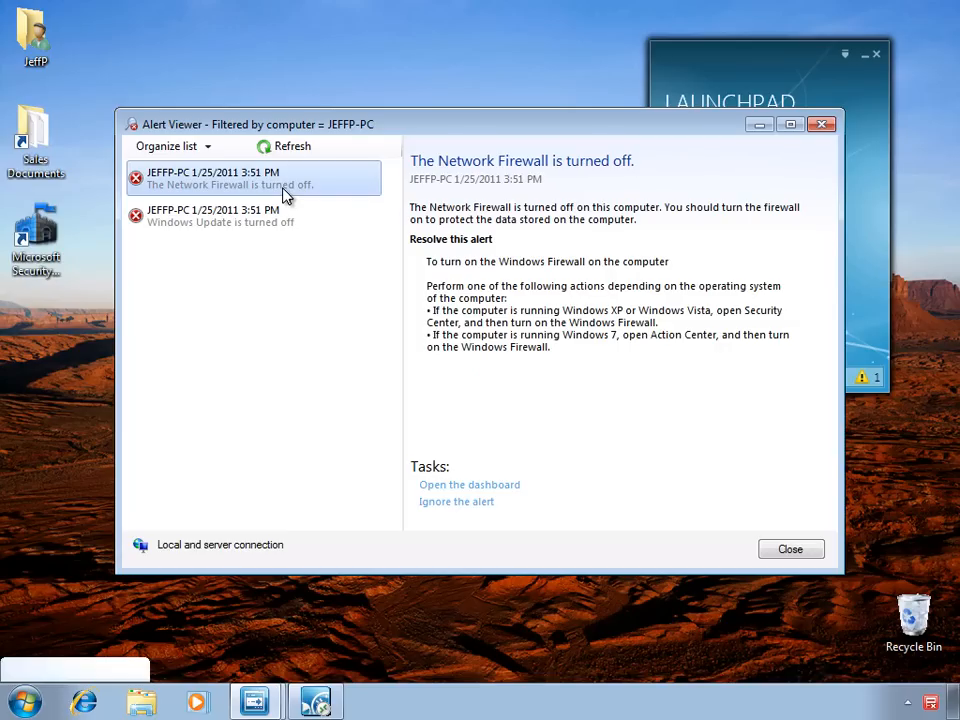
{"action": "mouse_move", "coordinate": [420, 280]}
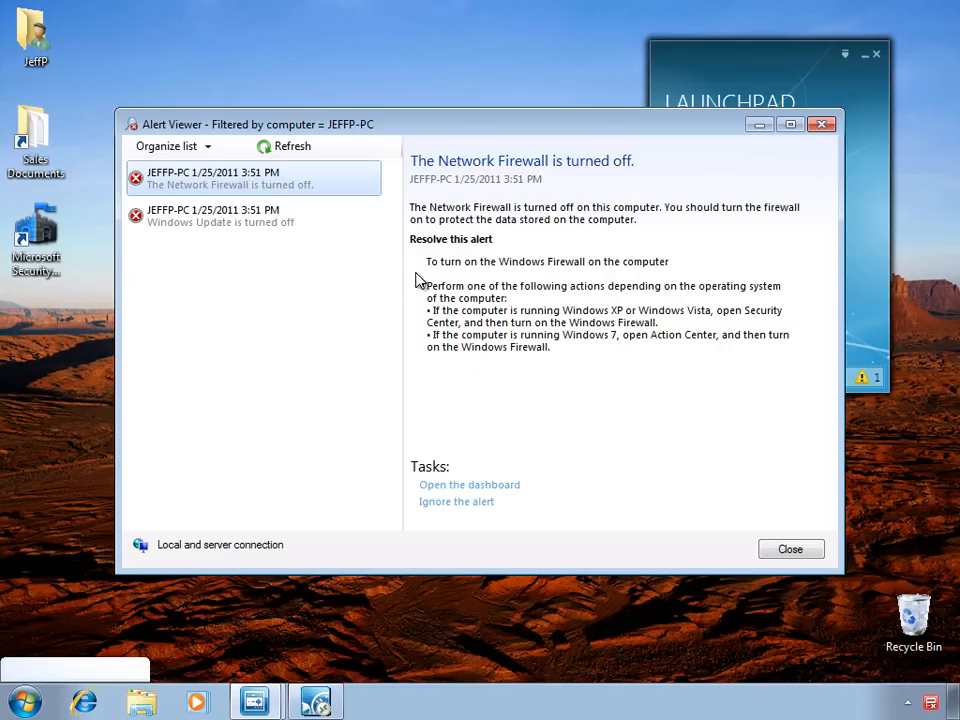
{"action": "mouse_move", "coordinate": [440, 364]}
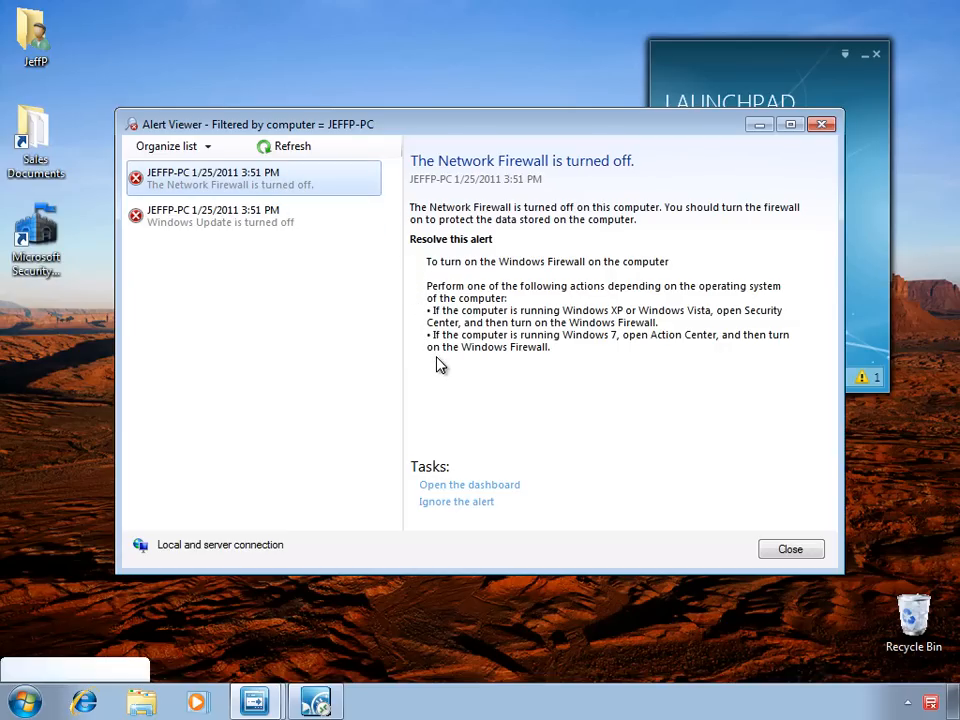
{"action": "mouse_move", "coordinate": [564, 396]}
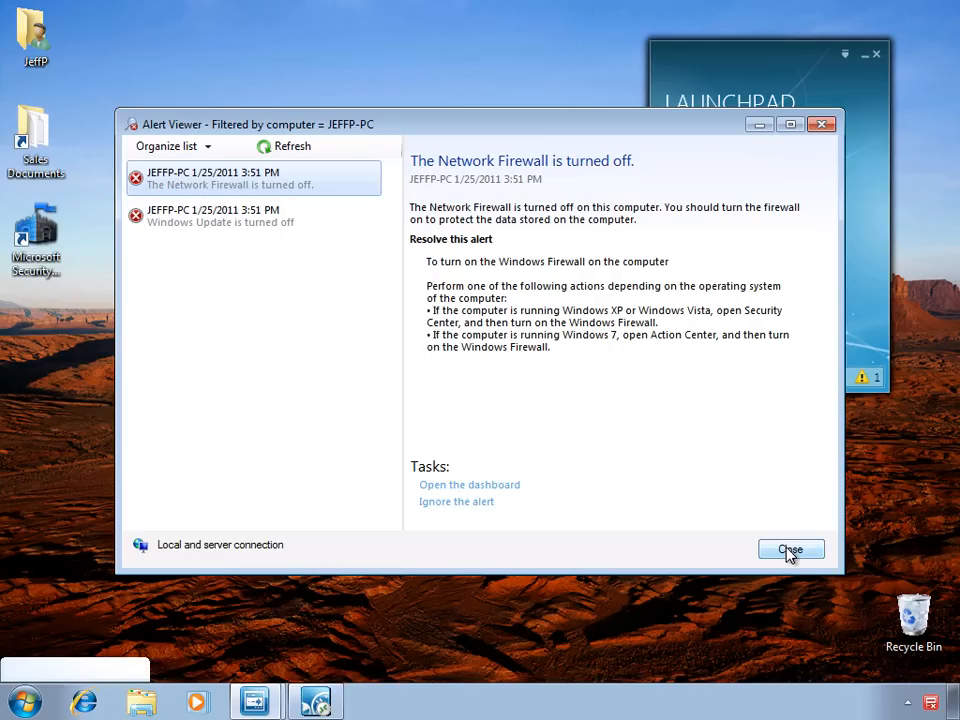
{"action": "left_click", "coordinate": [788, 548]}
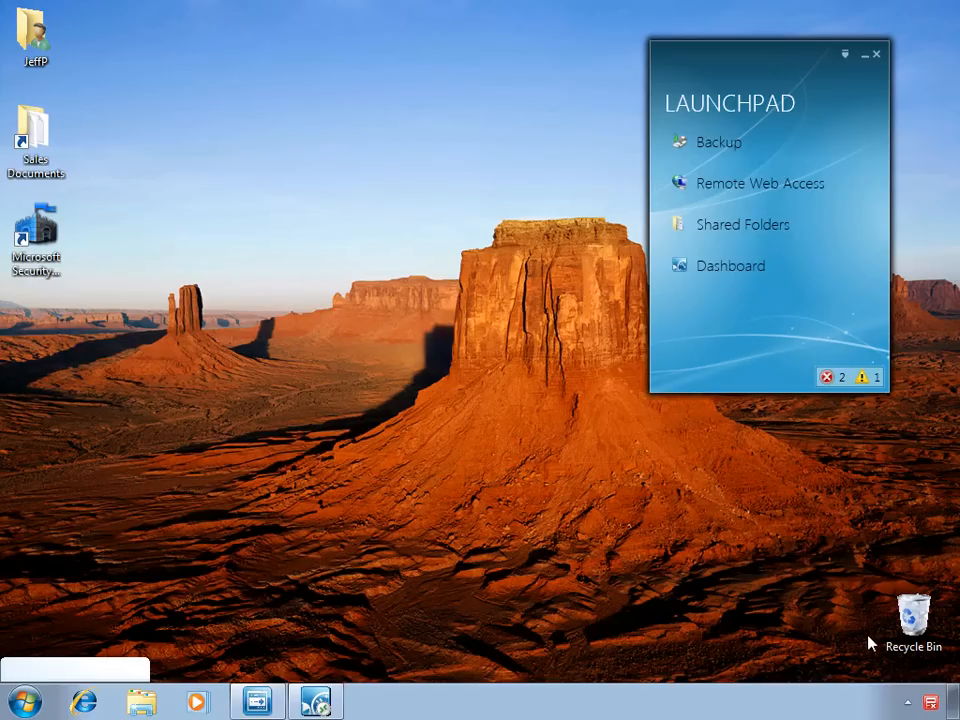
{"action": "mouse_move", "coordinate": [930, 702]}
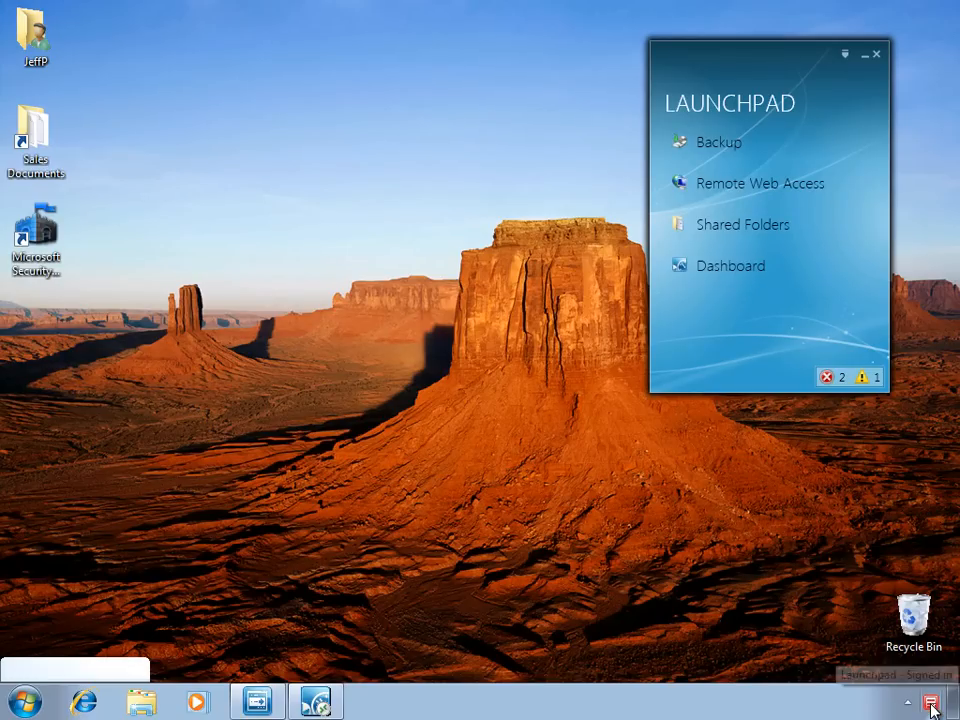
{"action": "right_click", "coordinate": [932, 702]}
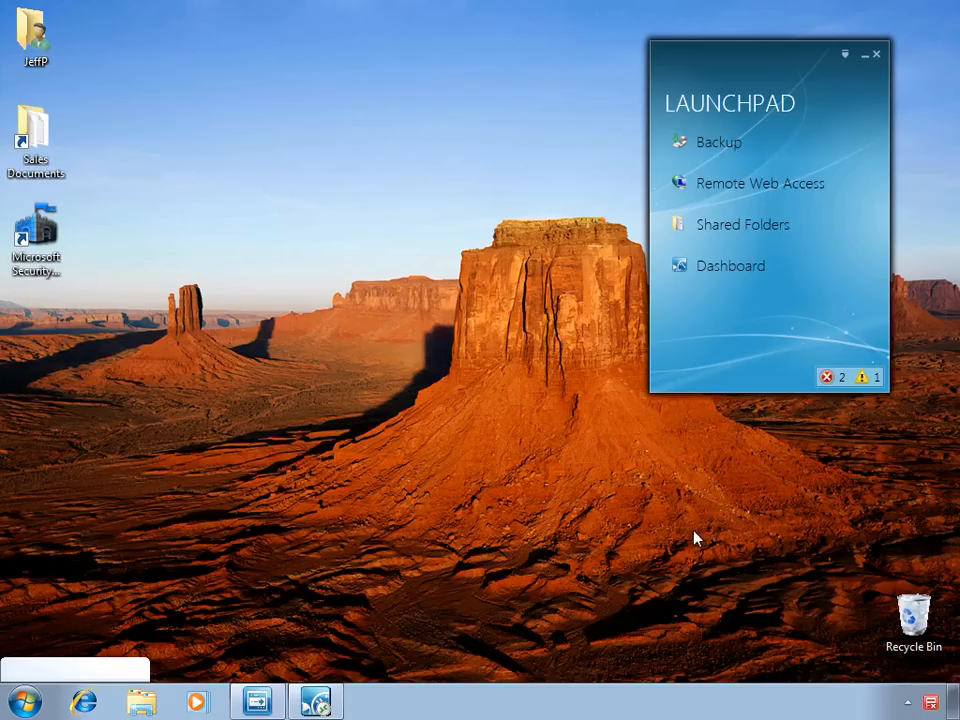
{"action": "mouse_move", "coordinate": [516, 380]}
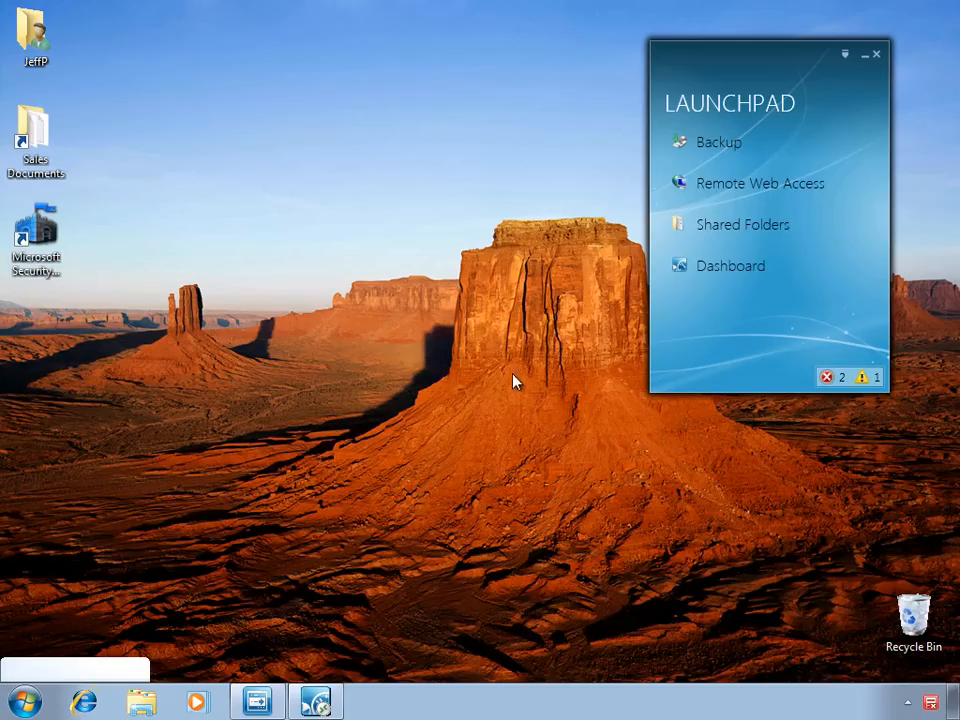